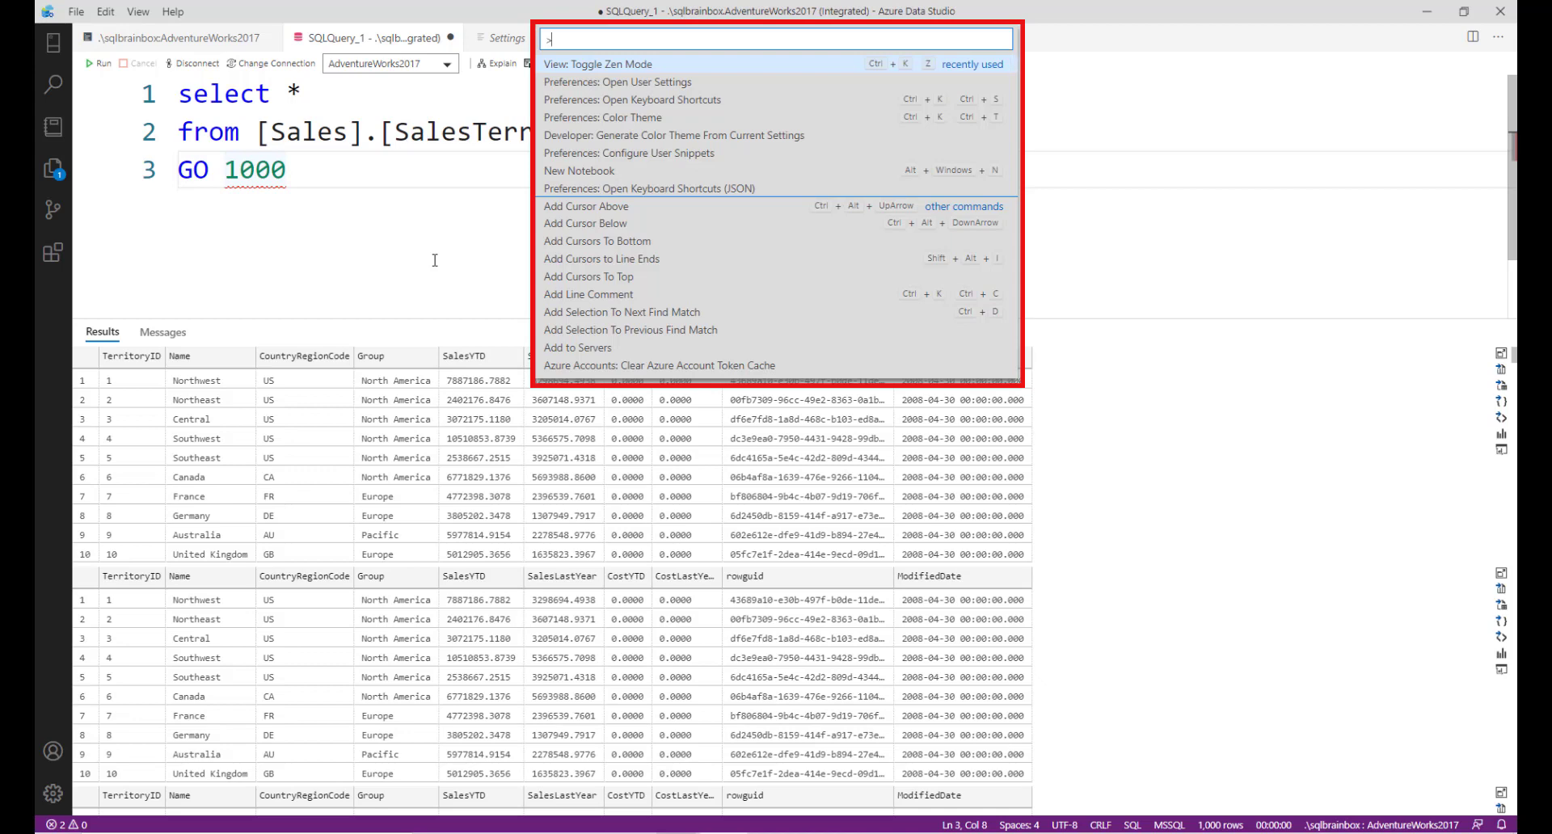
Apply a different colour theme chosen from the Command Palette's colour theme command.
text(colo)
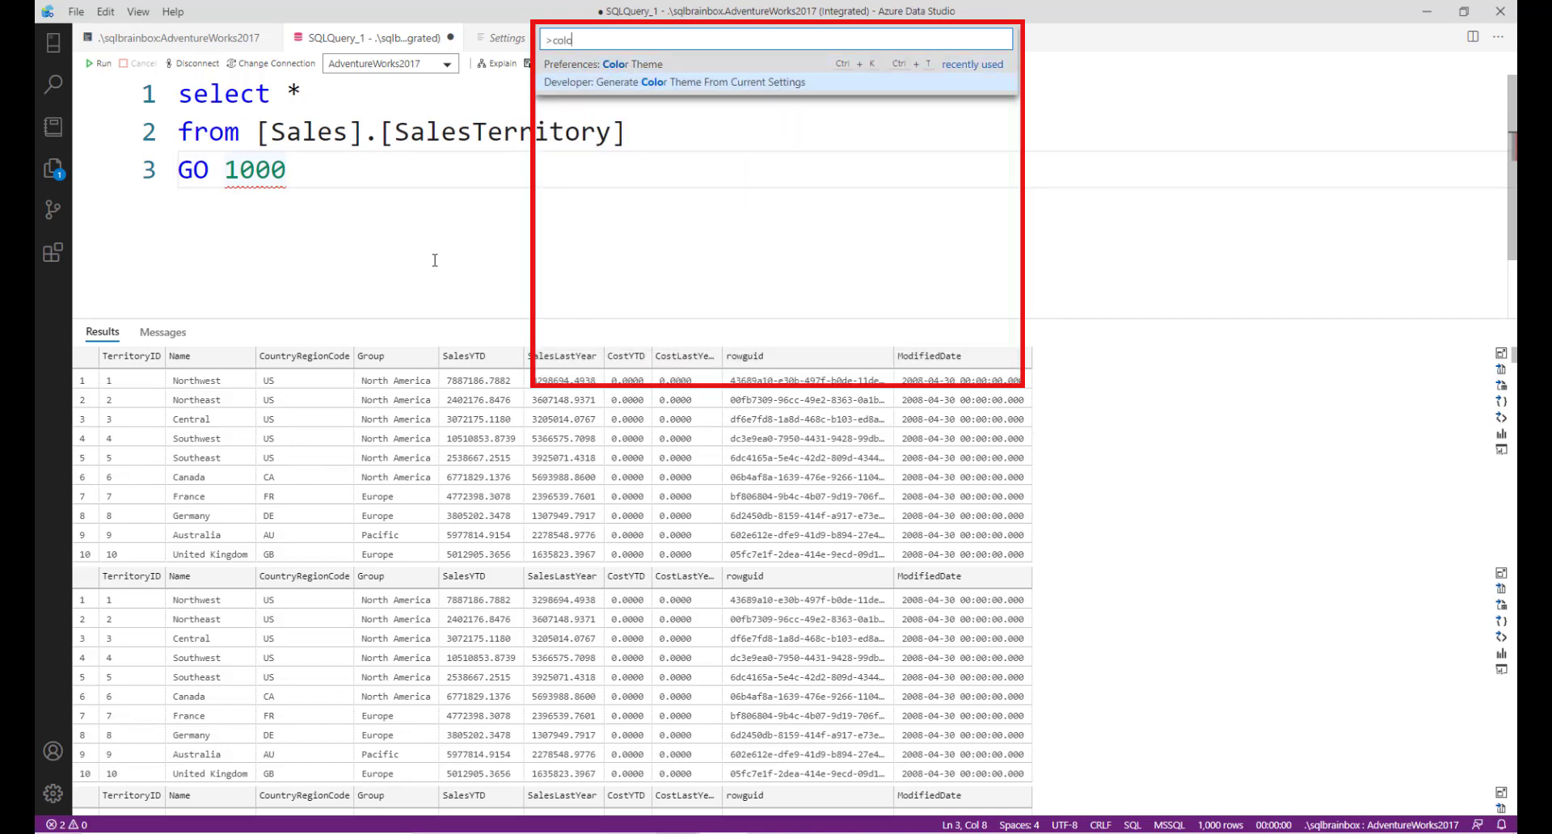
click(619, 65)
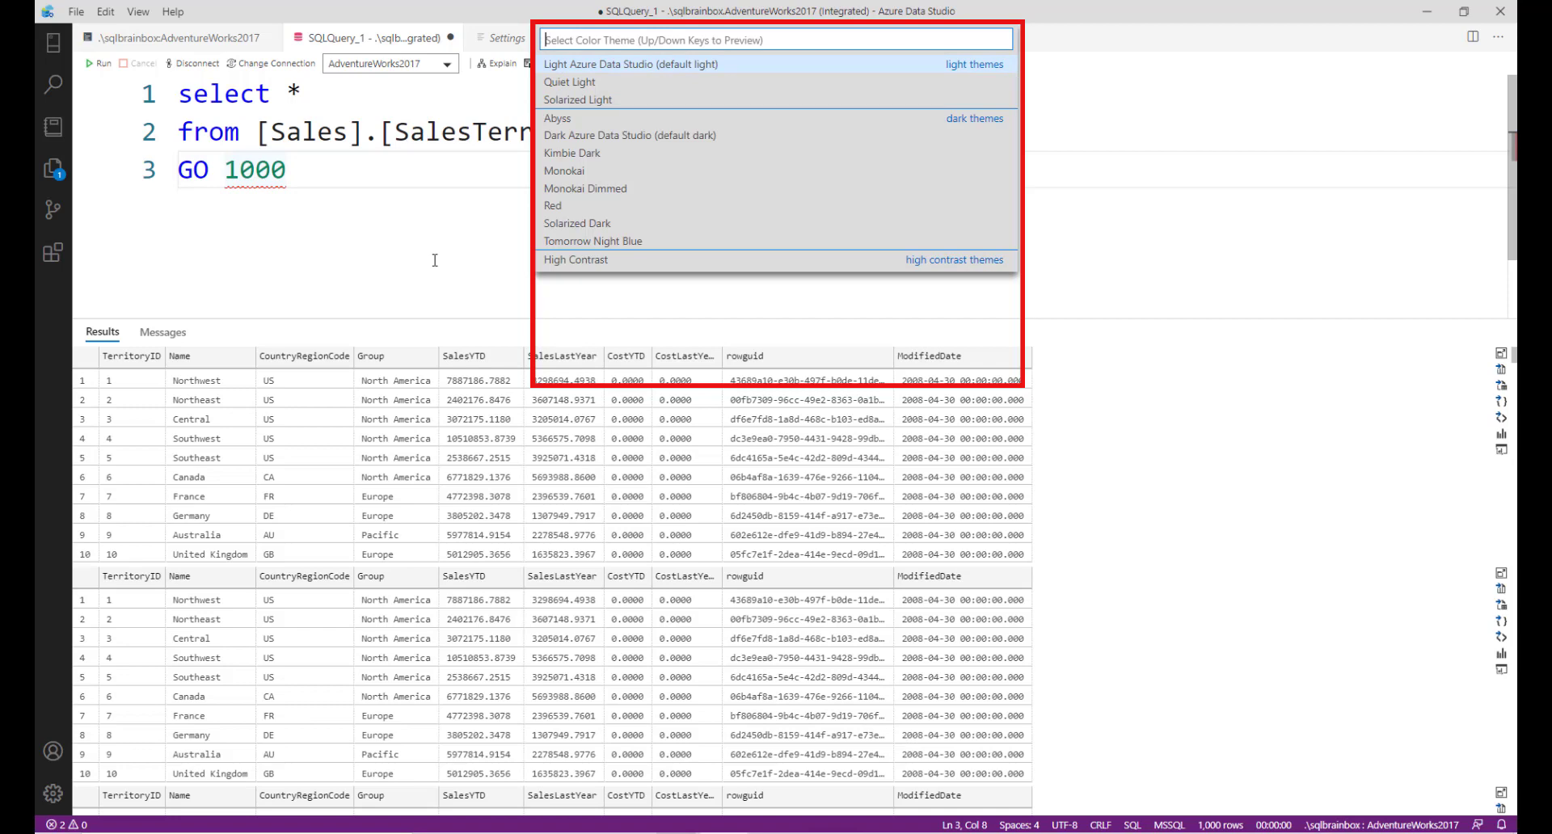
key(Down)
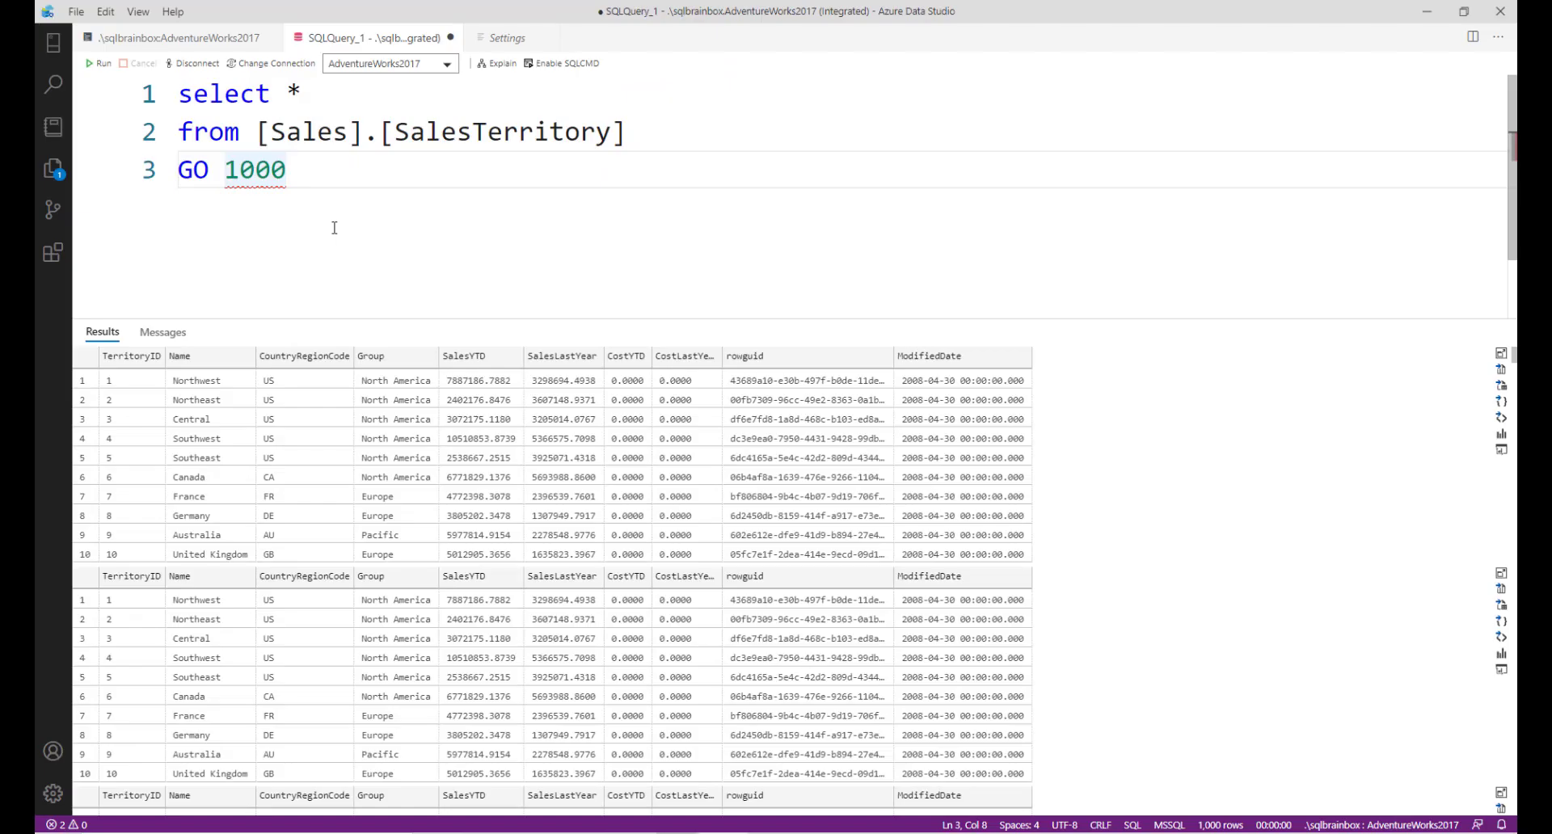
Bring up the user Settings page filtered by 'font'.
key(ctrl+a)
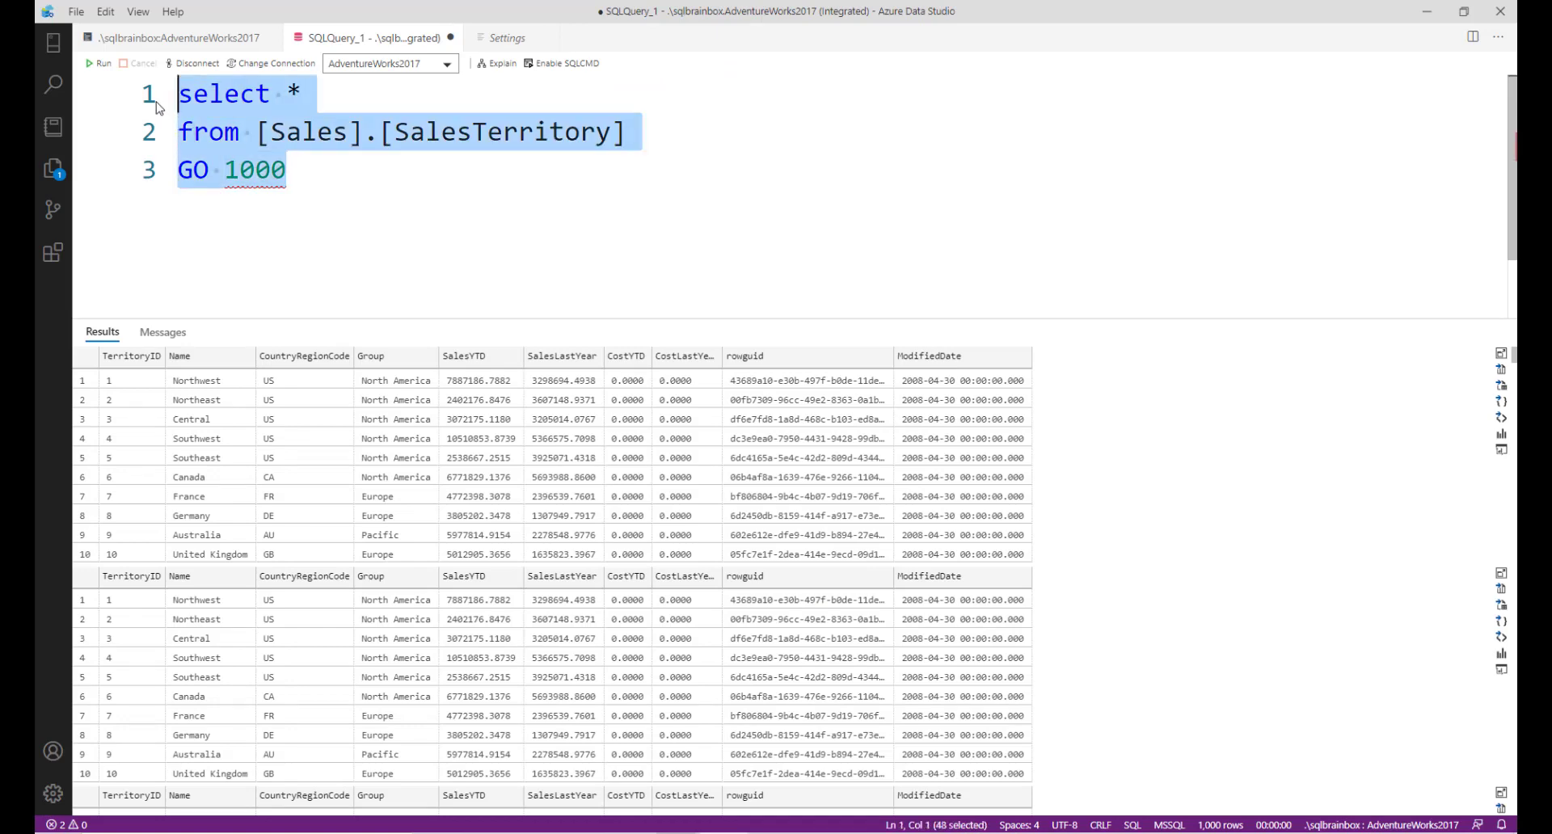
click(285, 168)
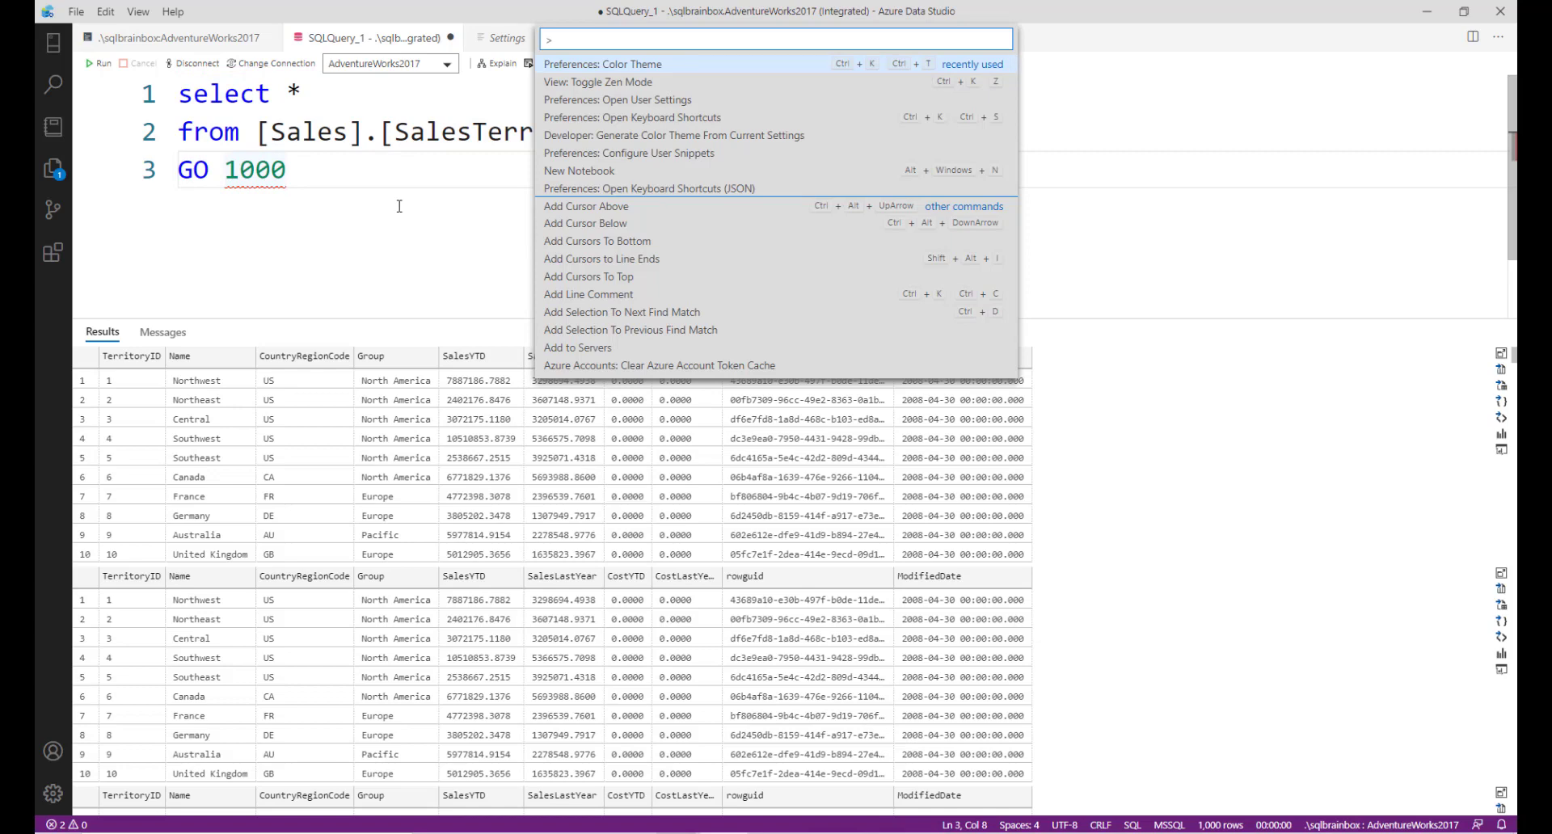
text(opeu)
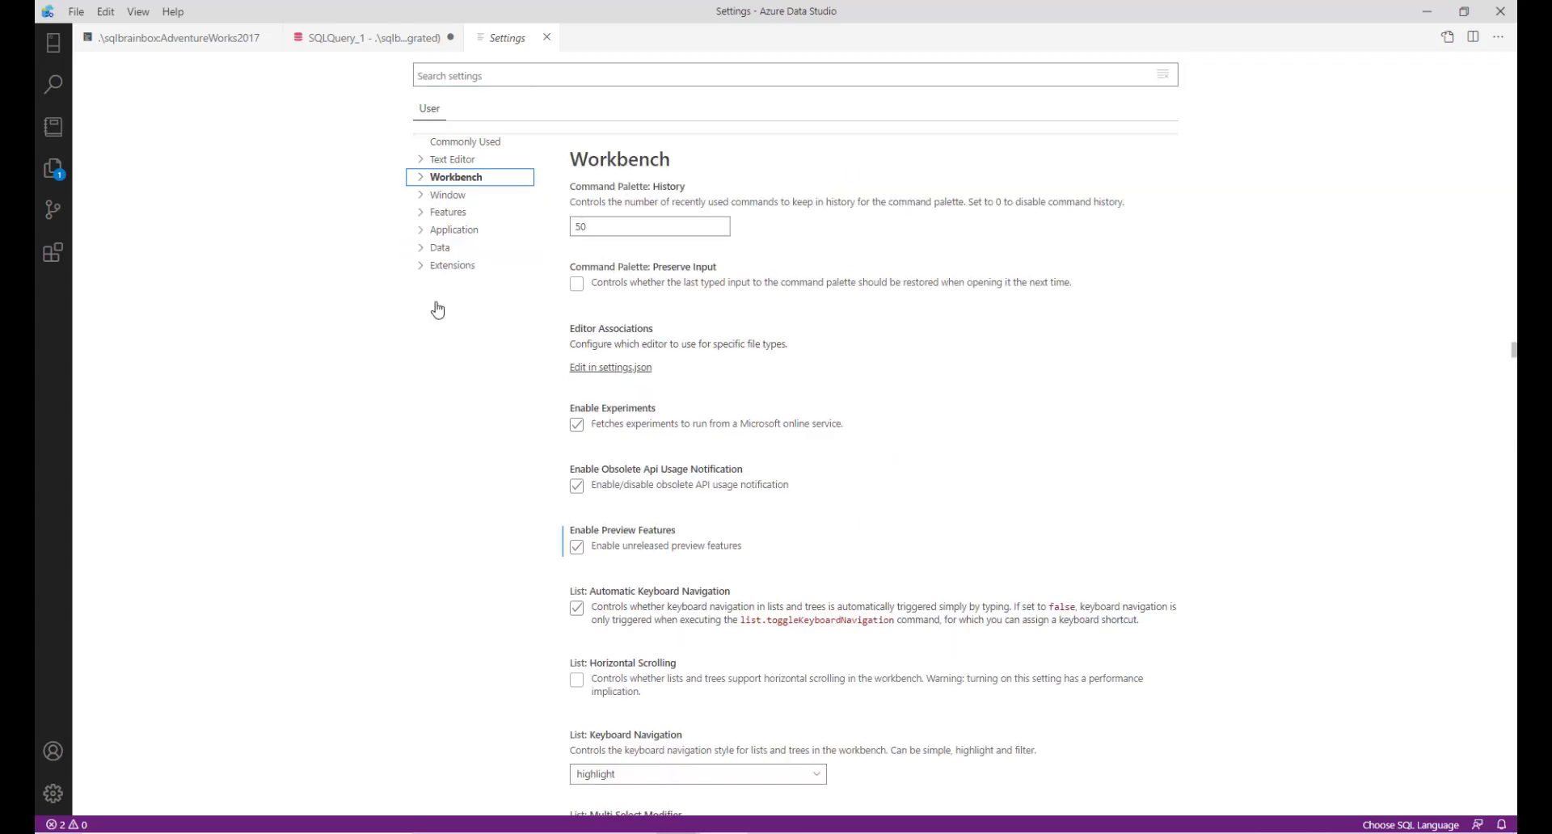
mouse_move(522, 331)
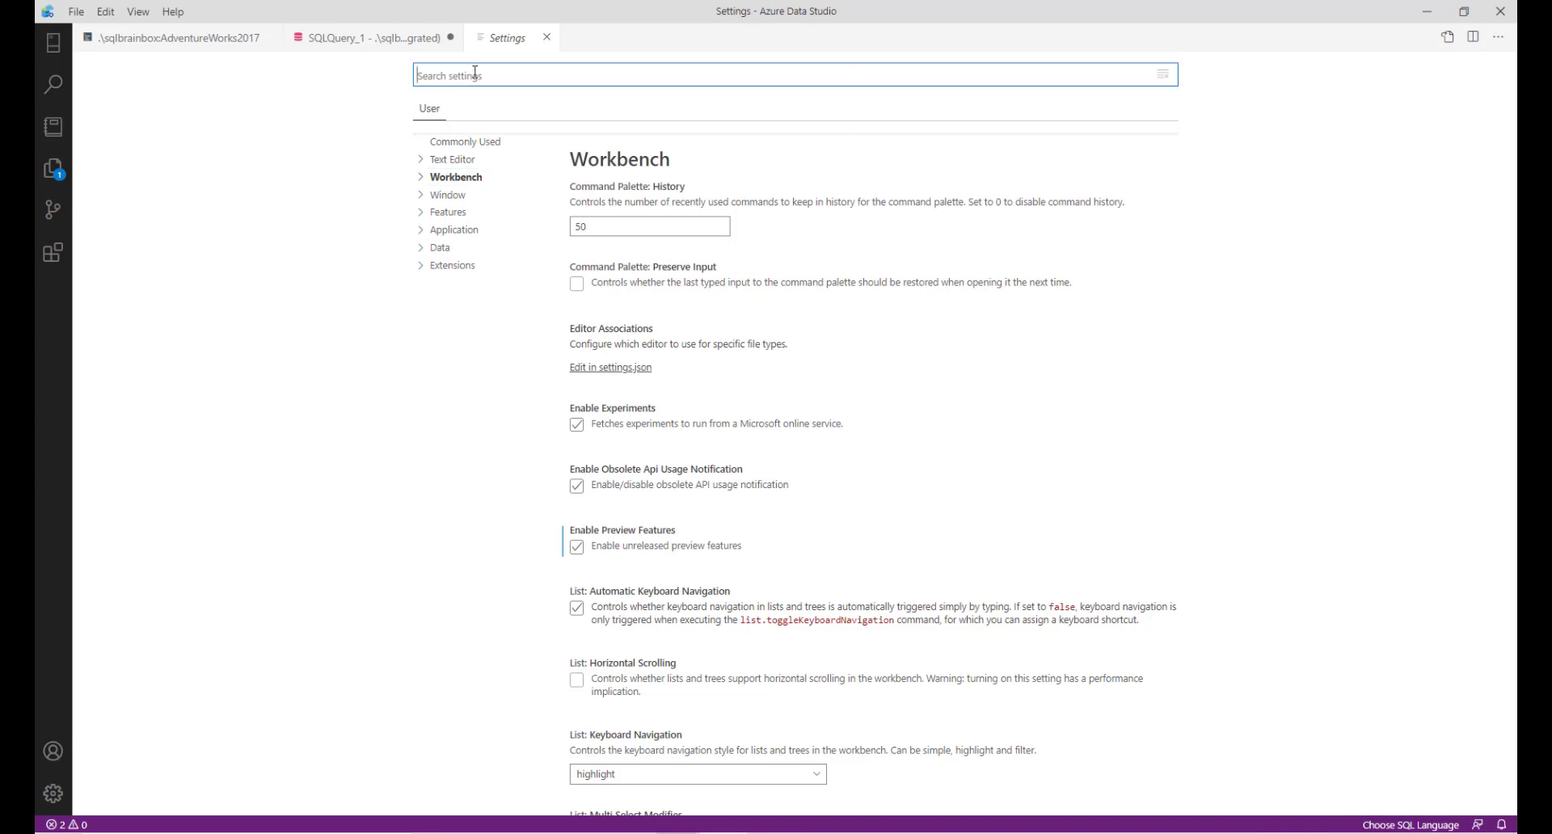
text(font)
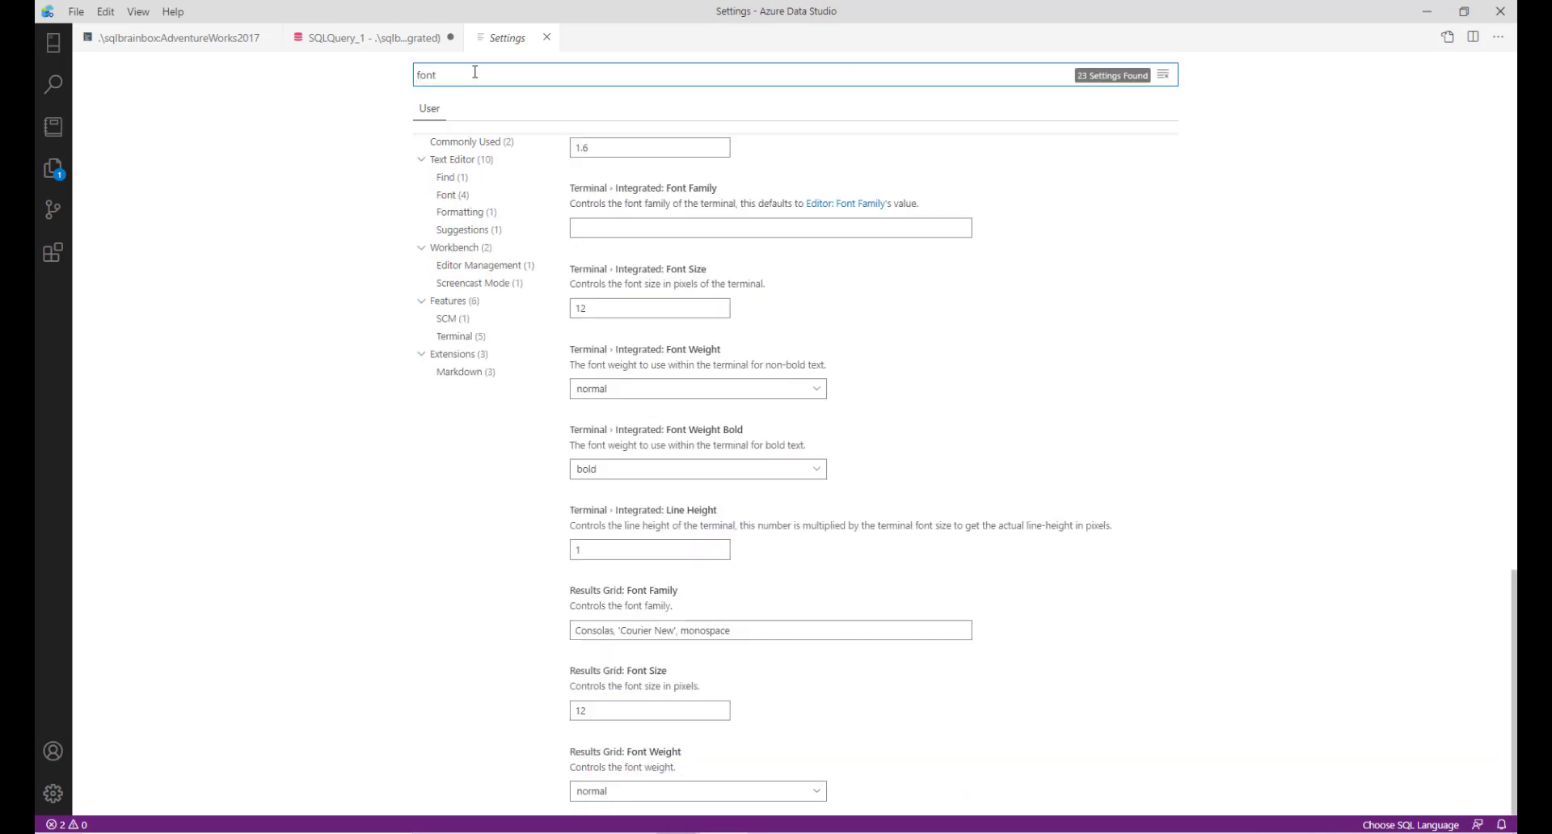
Place Settings split right of SQLQuery_1 and set Editor: Font Size to 50, then 25.
right_click(506, 37)
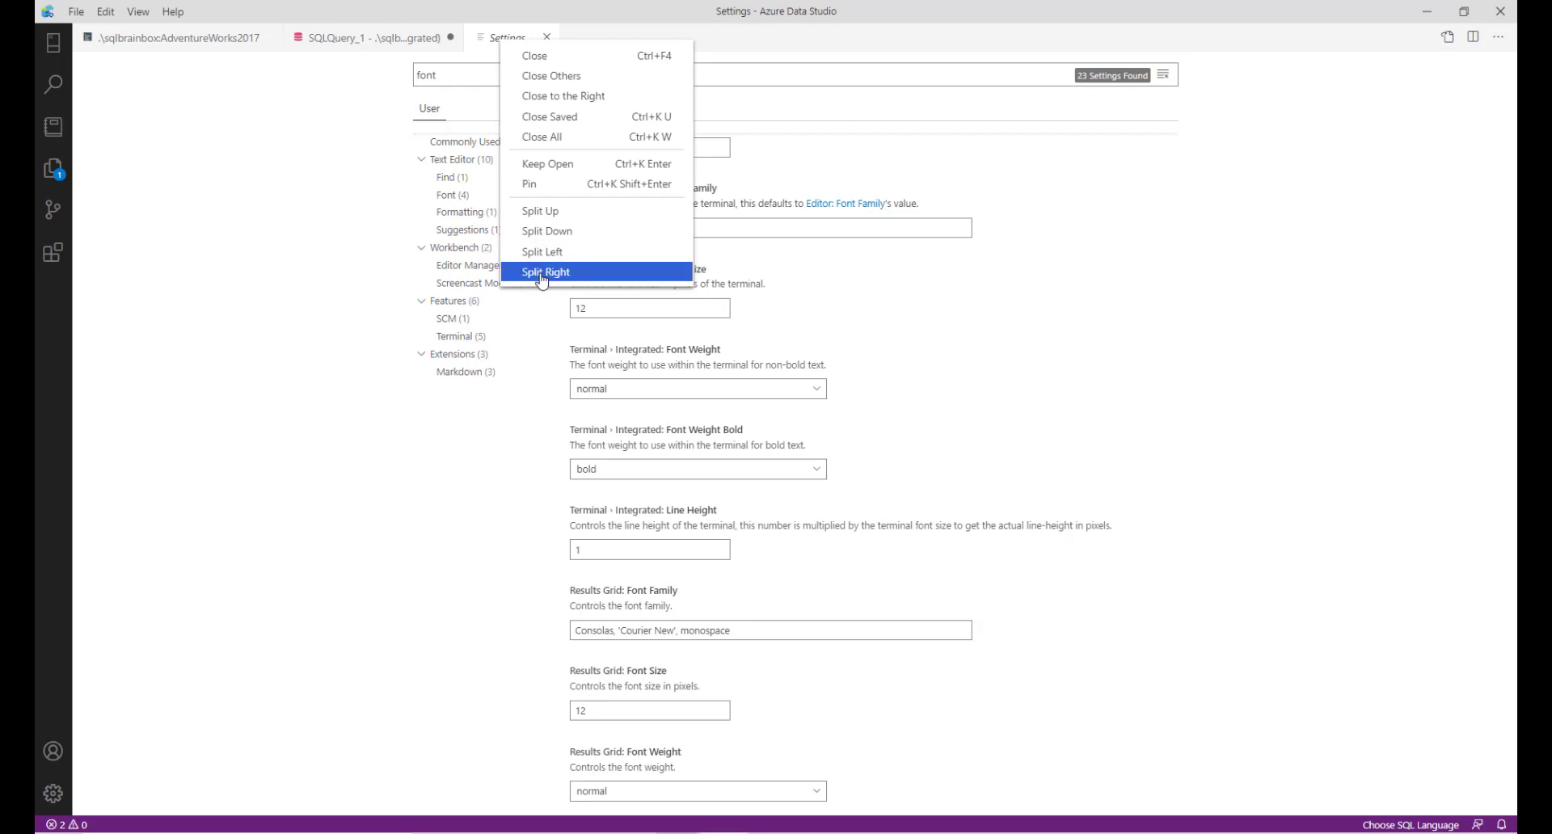
click(545, 272)
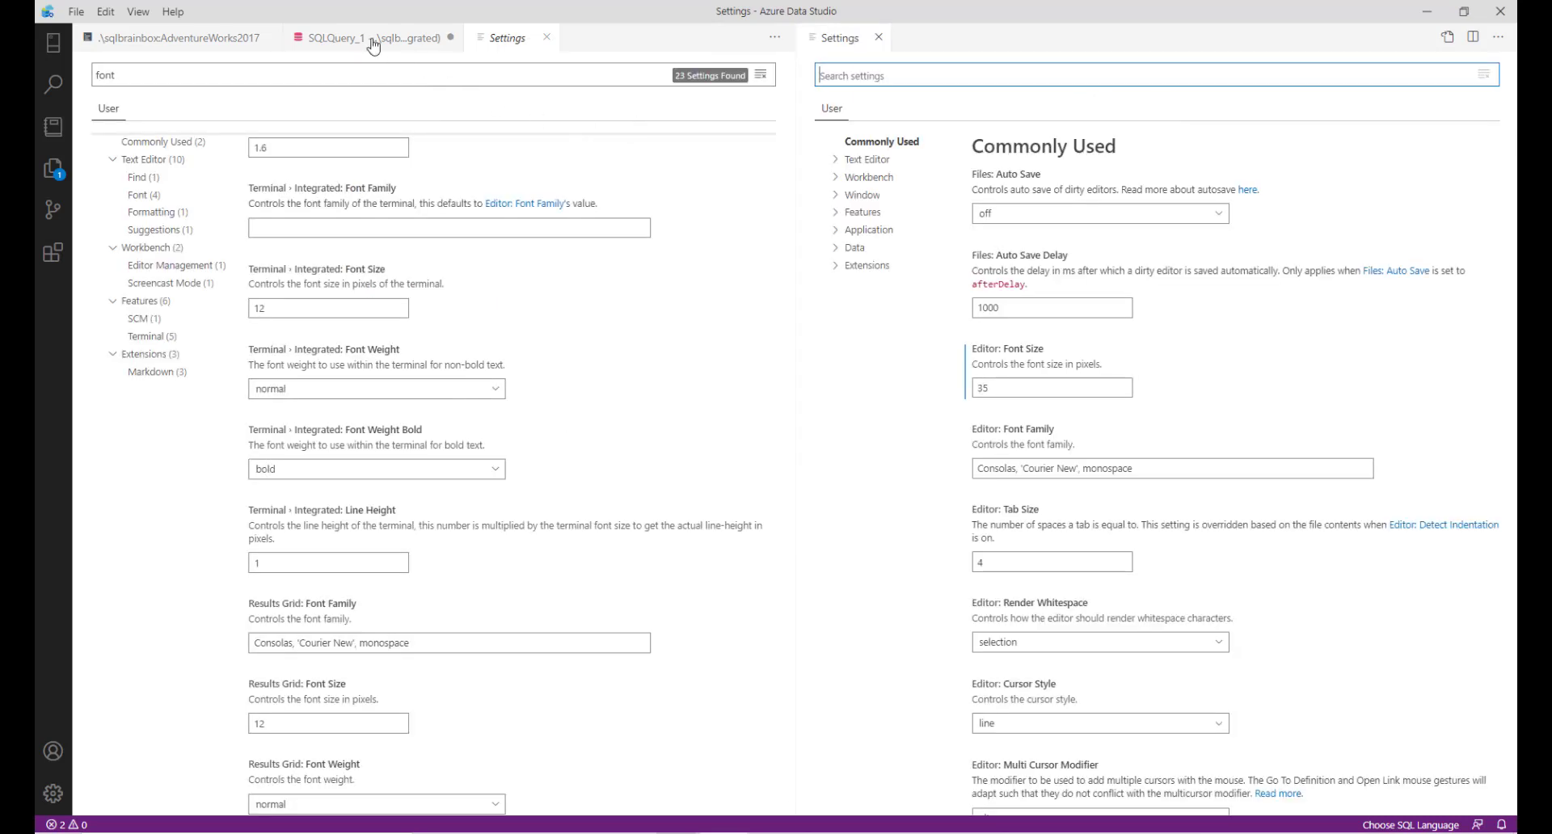
click(346, 37)
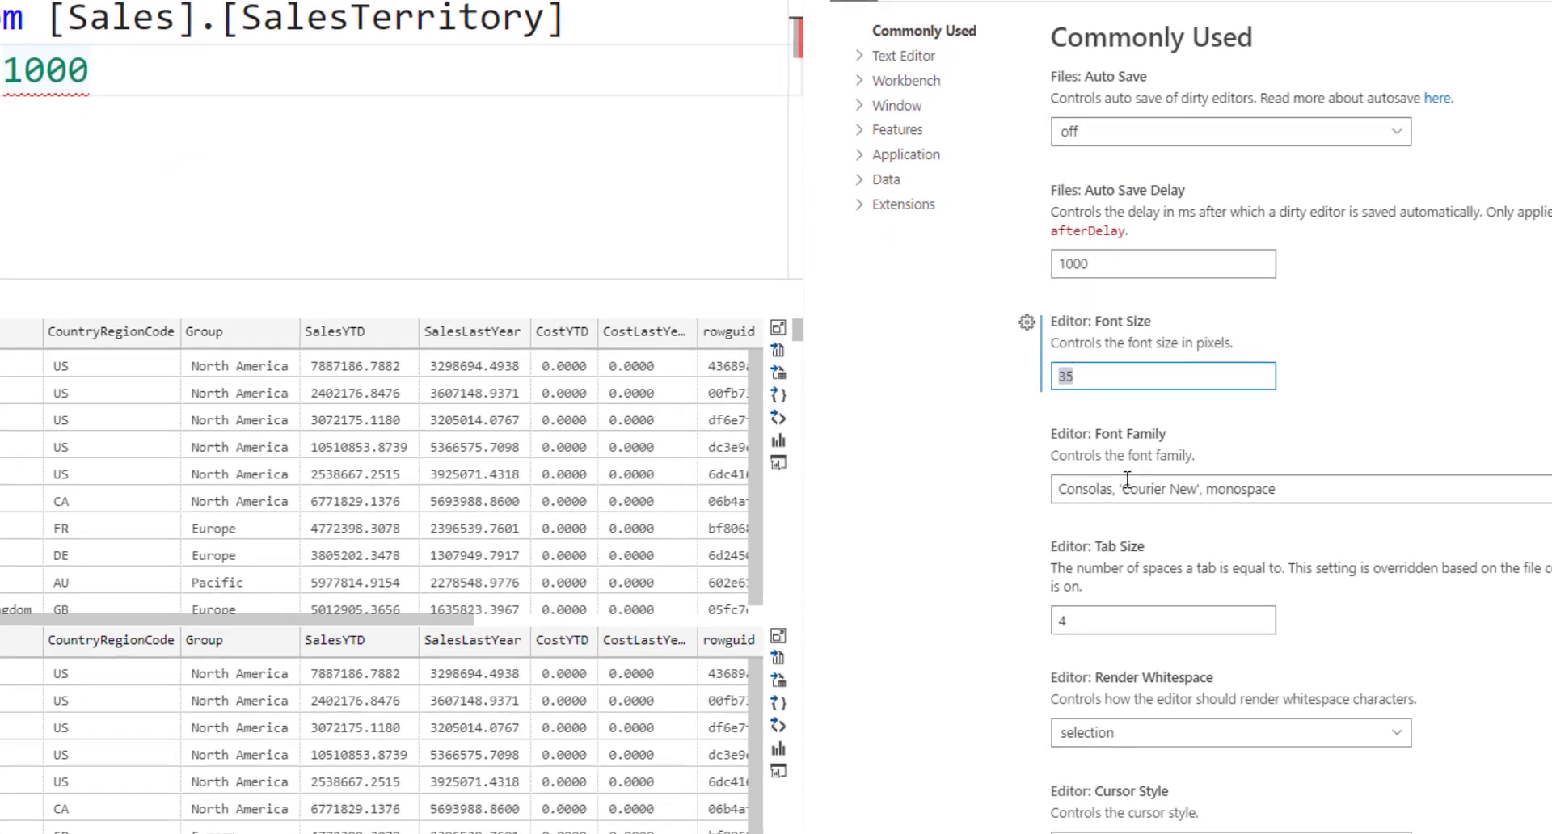
mouse_move(1157, 413)
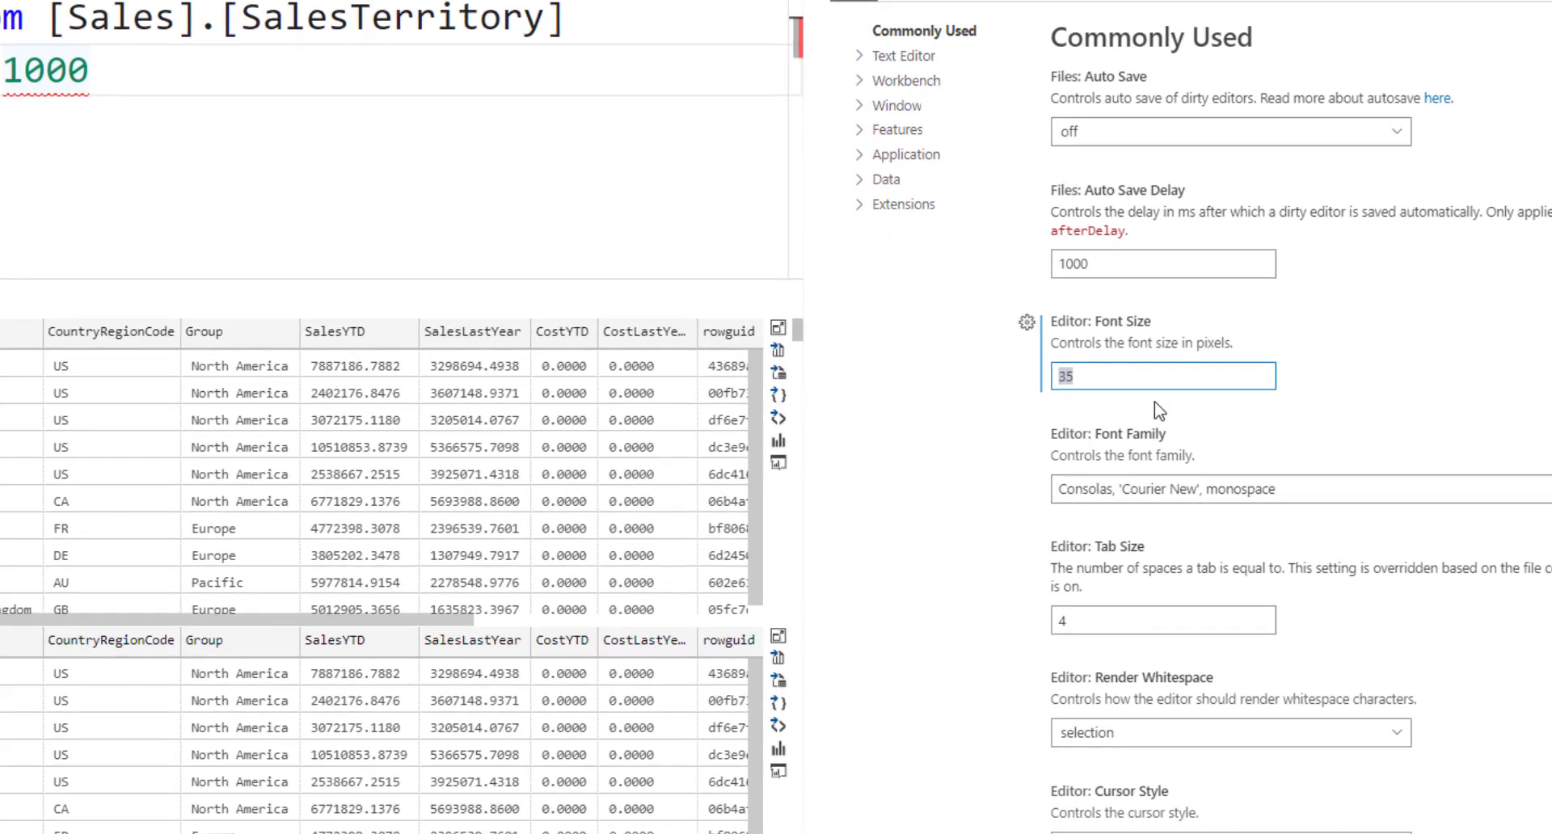
text(50)
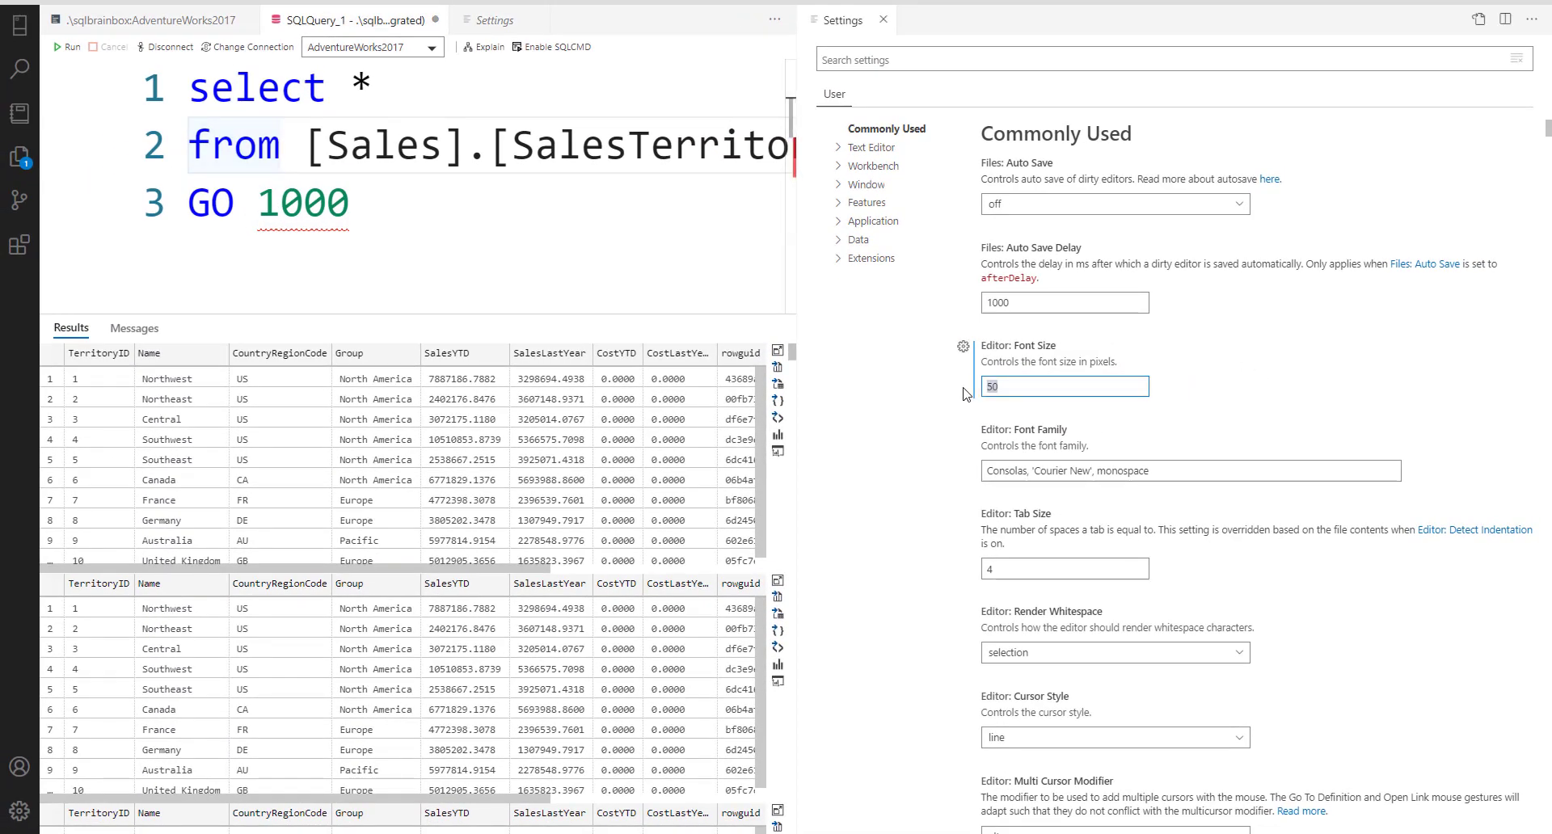
text(25)
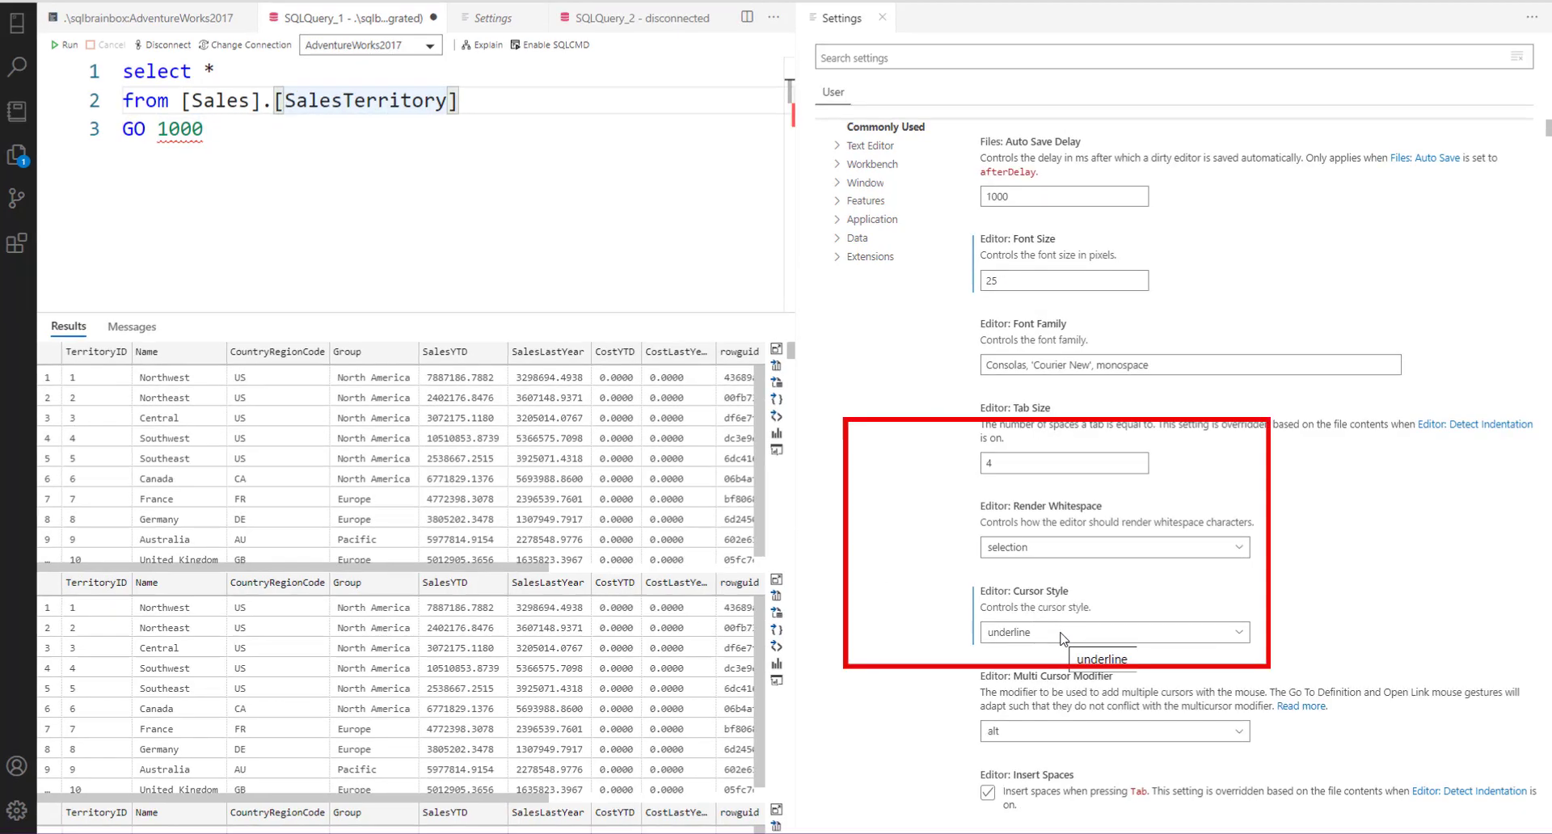
Try the block-outline cursor style, then set Editor: Cursor Style back to line.
click(1062, 632)
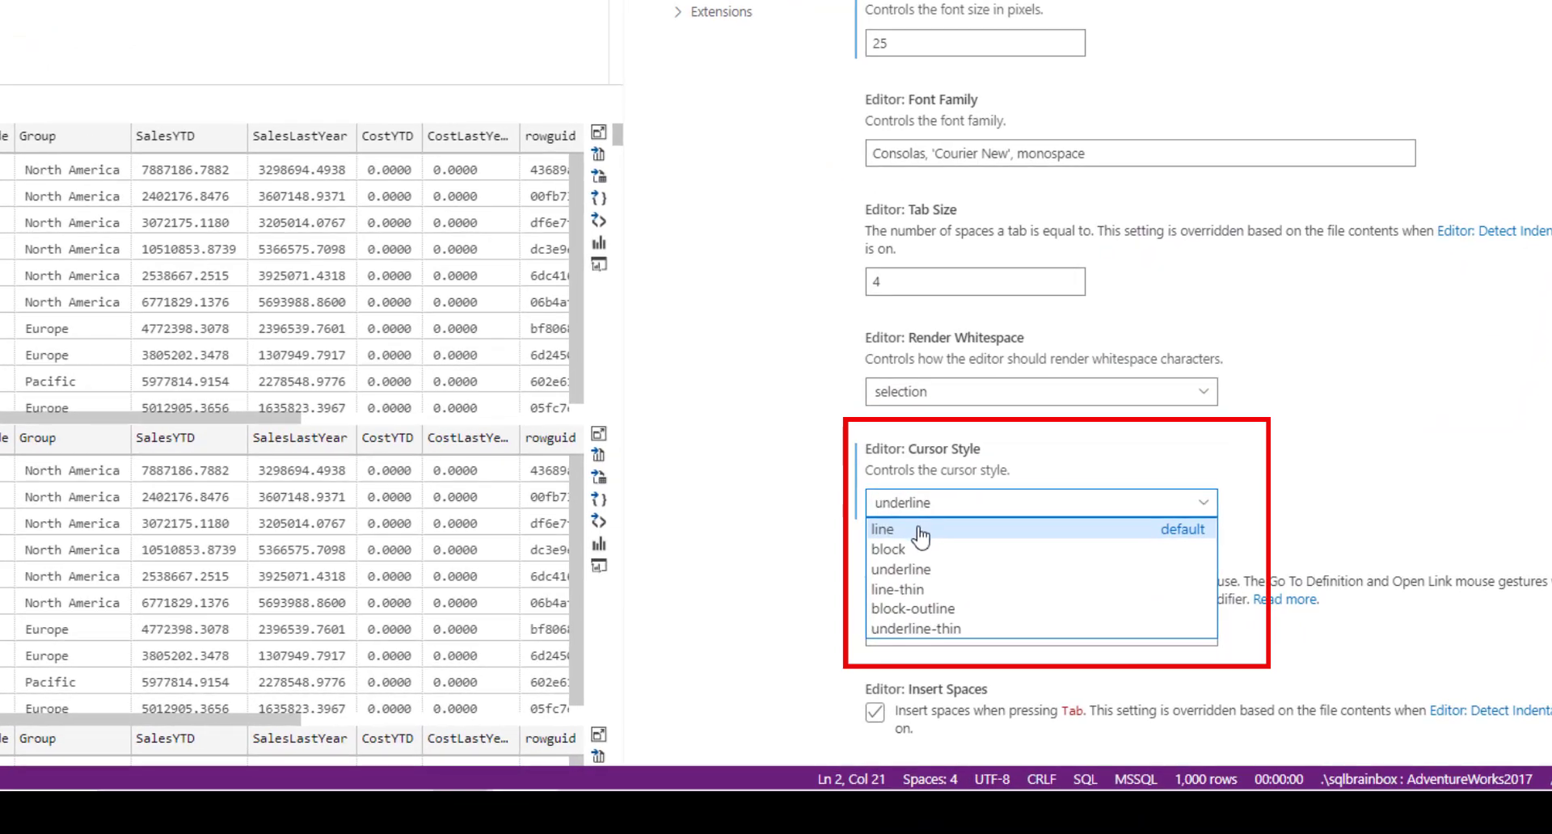
click(882, 529)
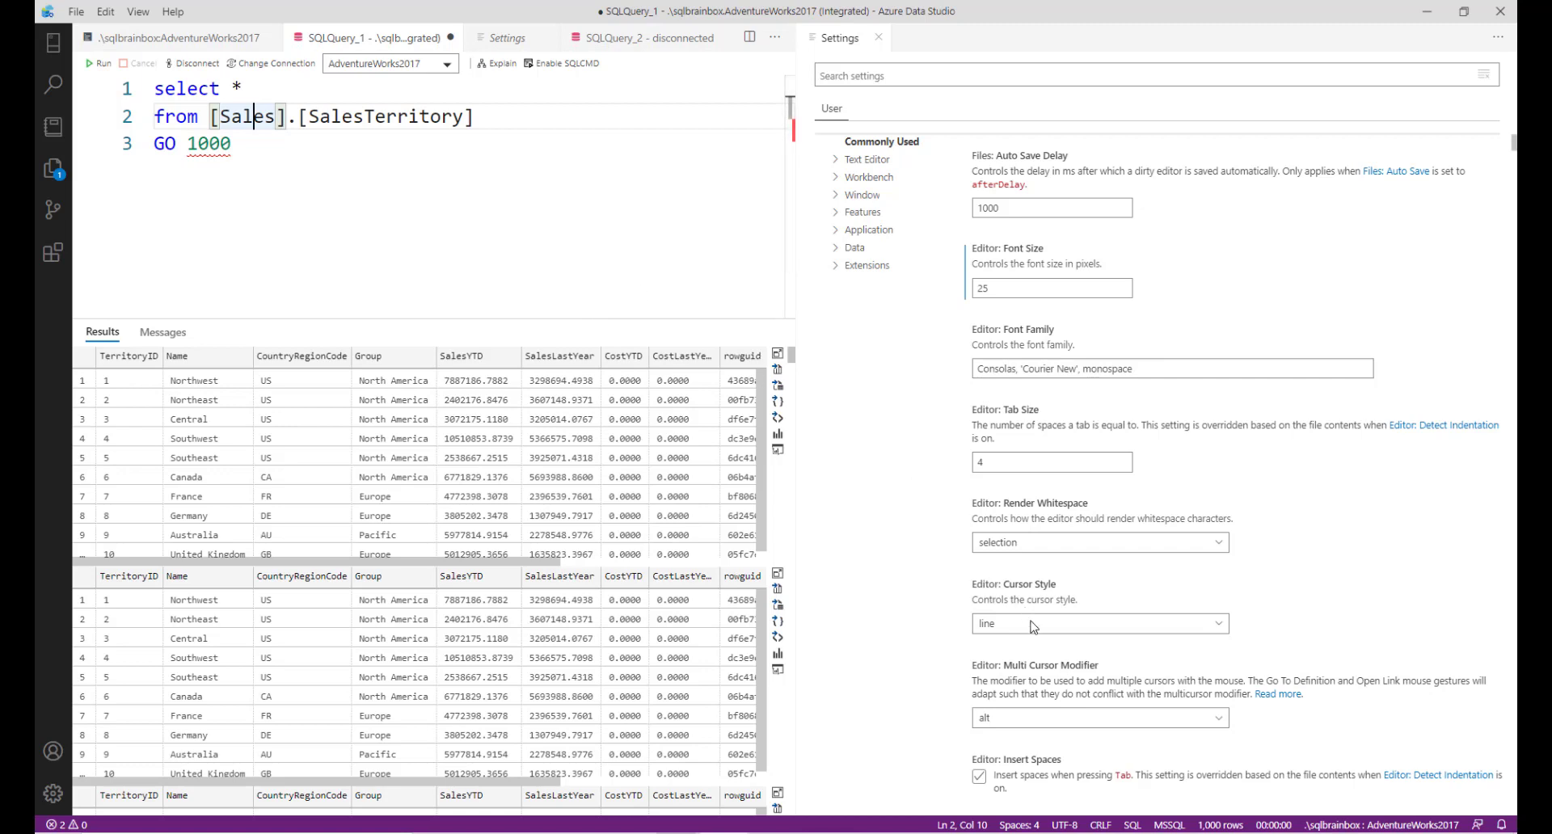
click(1100, 624)
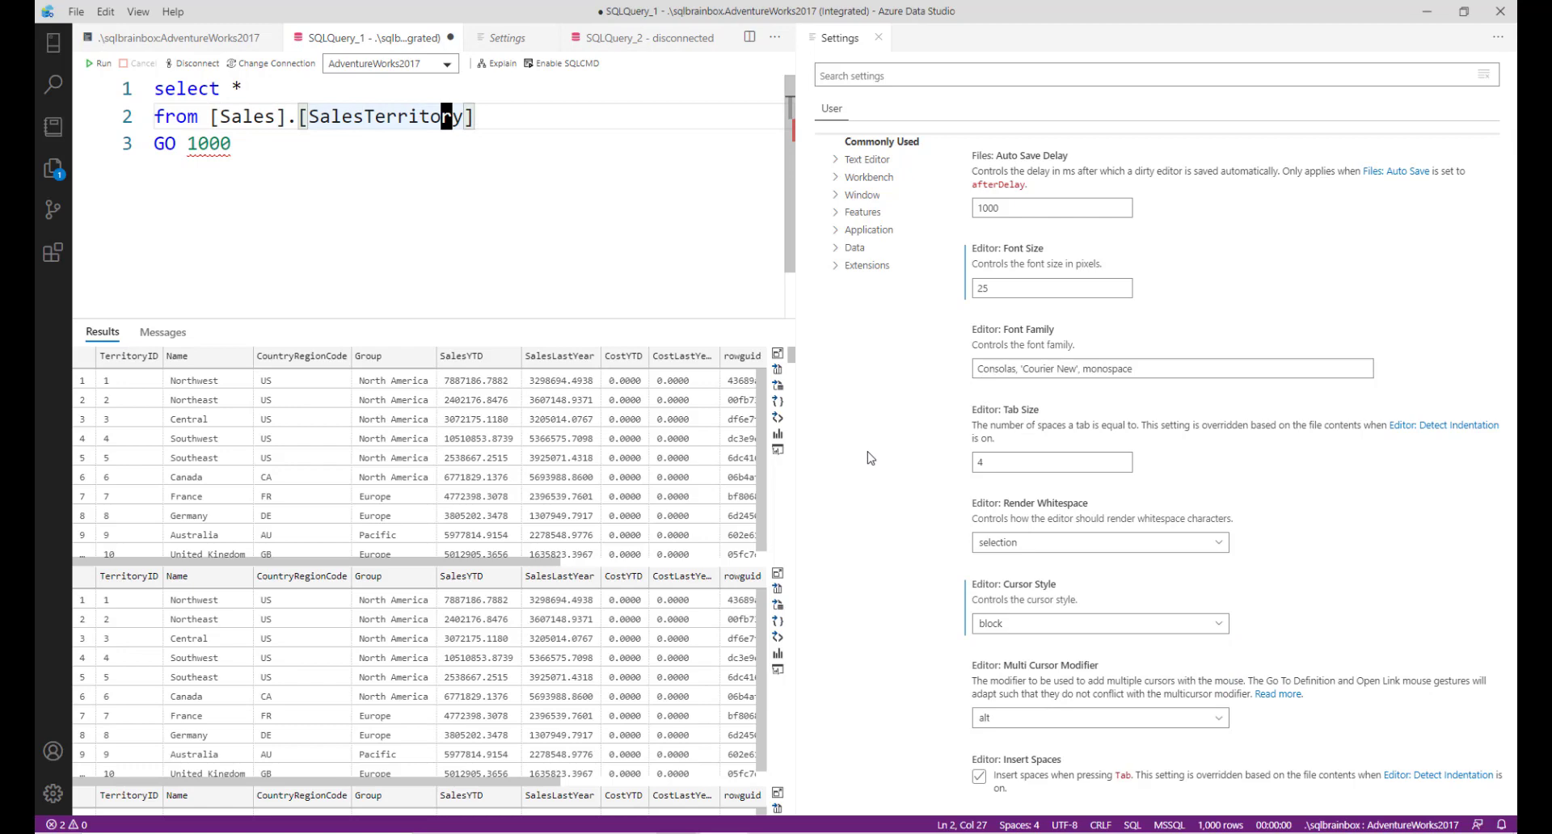
click(1099, 624)
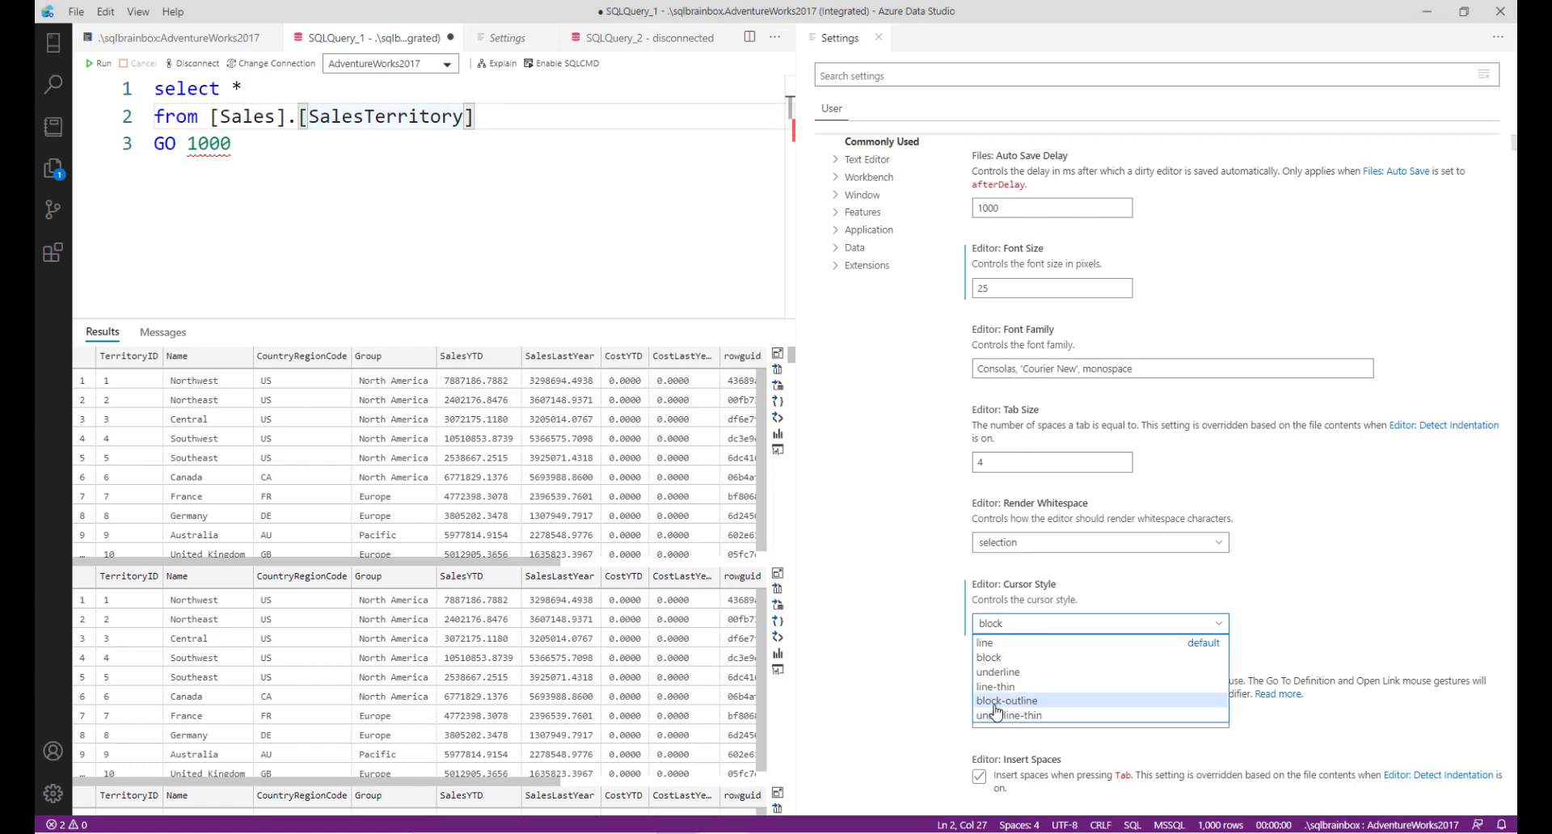
click(1004, 701)
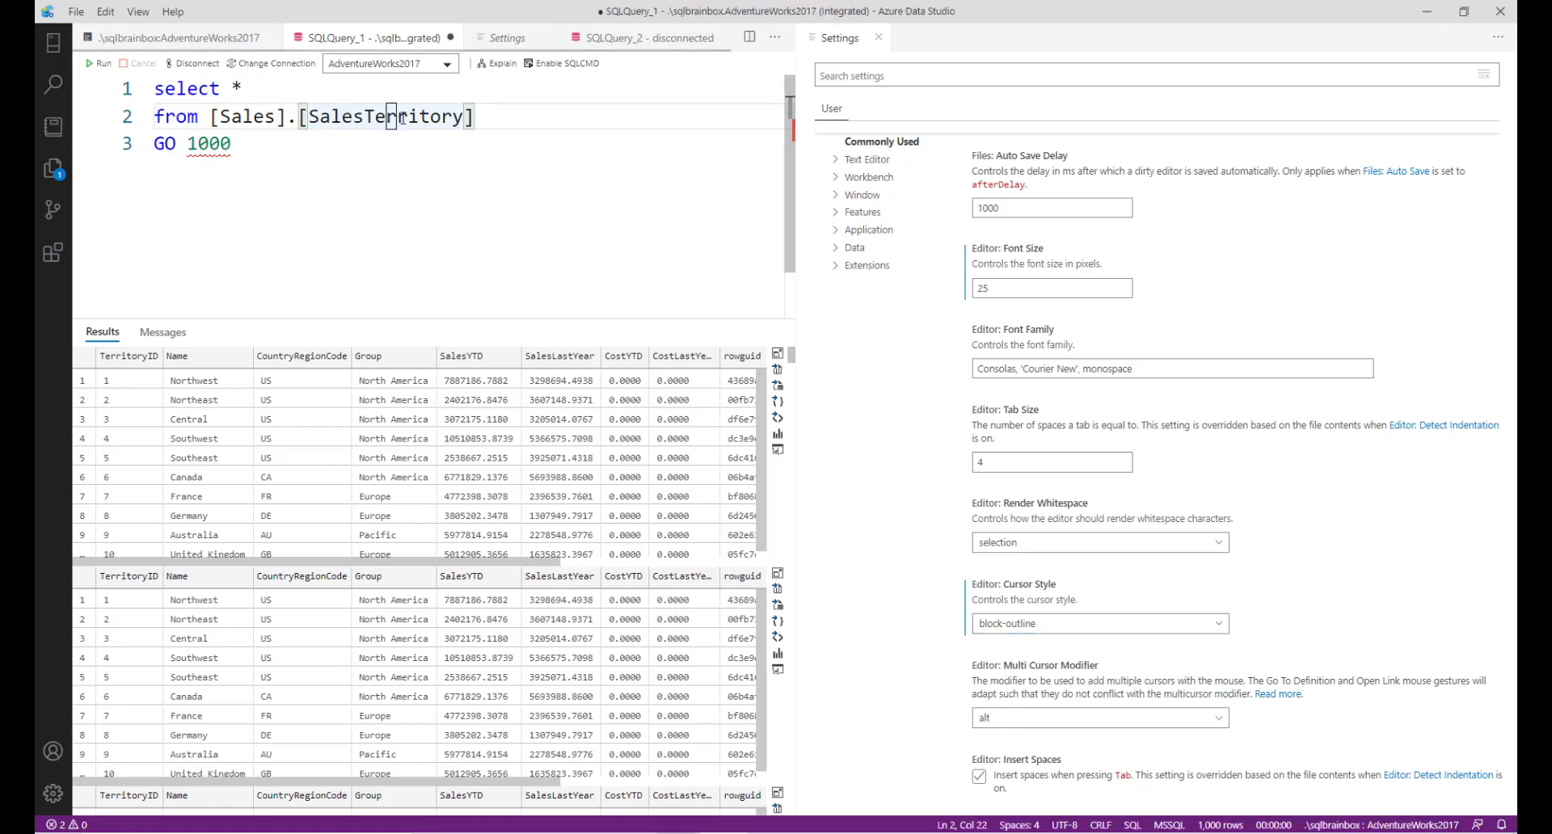
click(1099, 624)
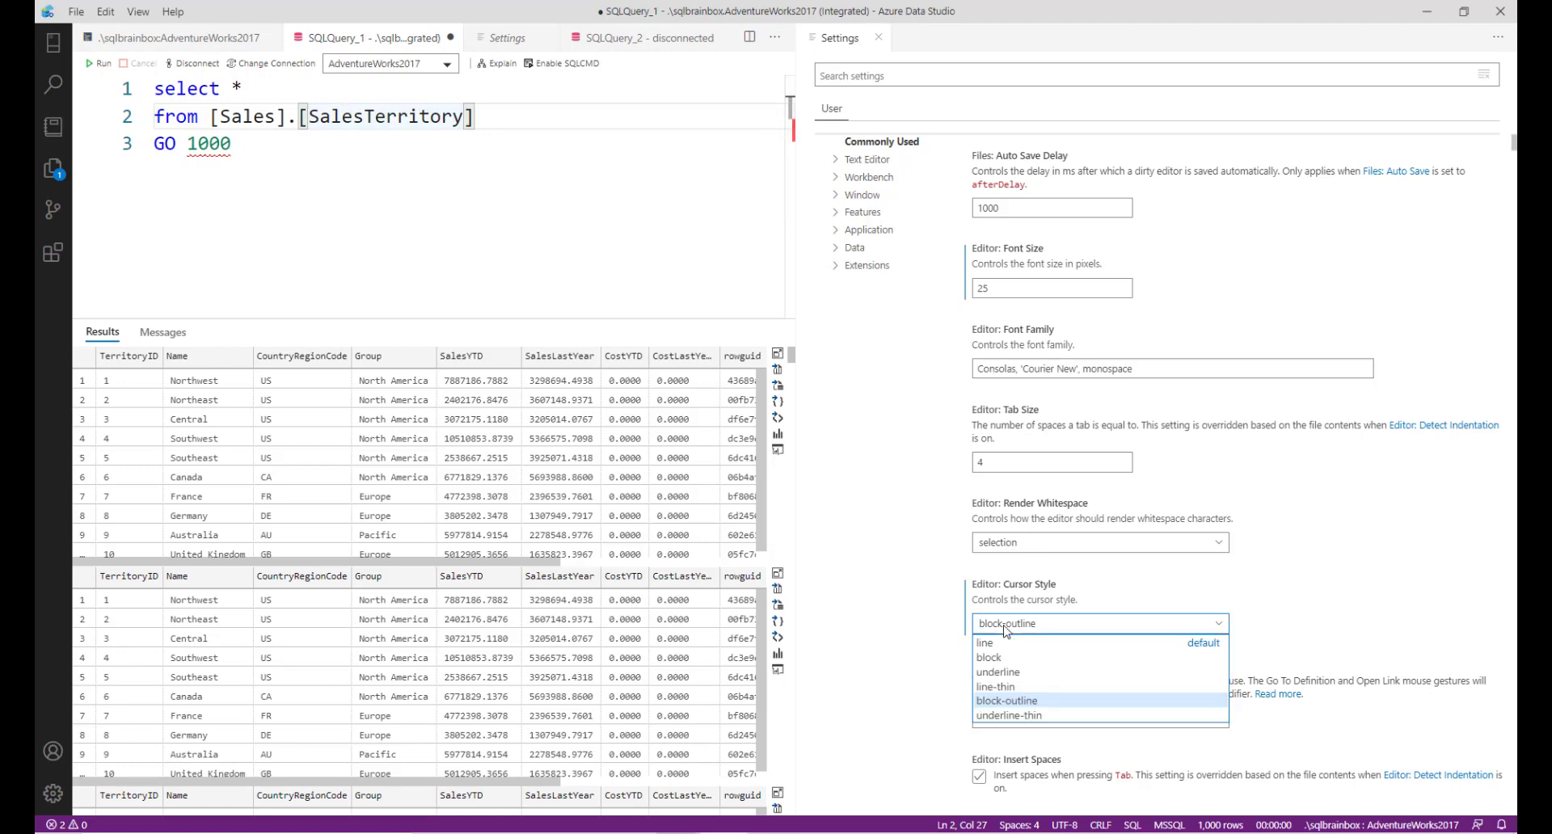
mouse_move(1003, 643)
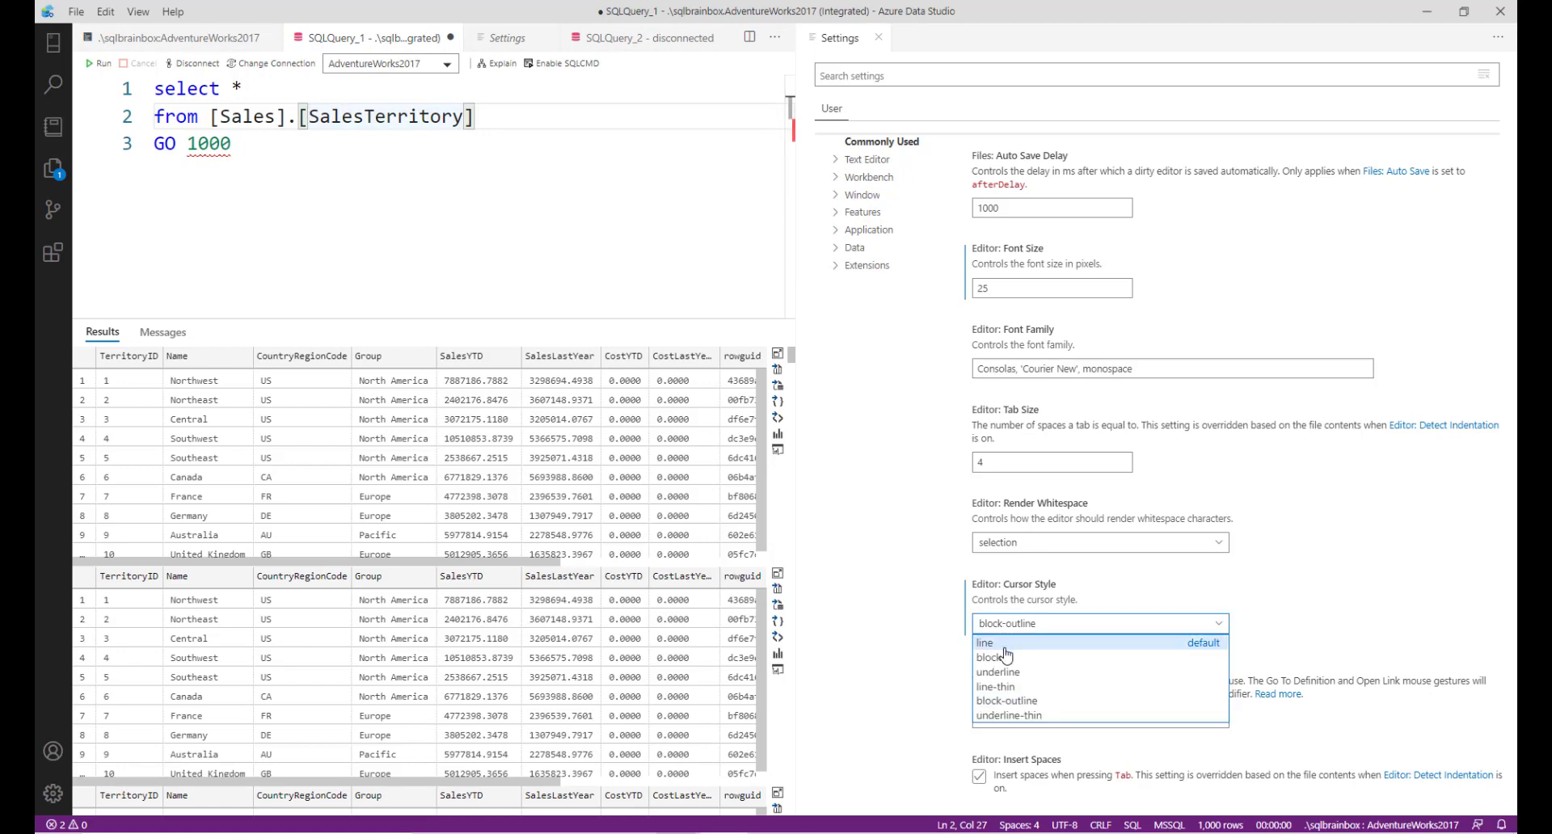
click(985, 642)
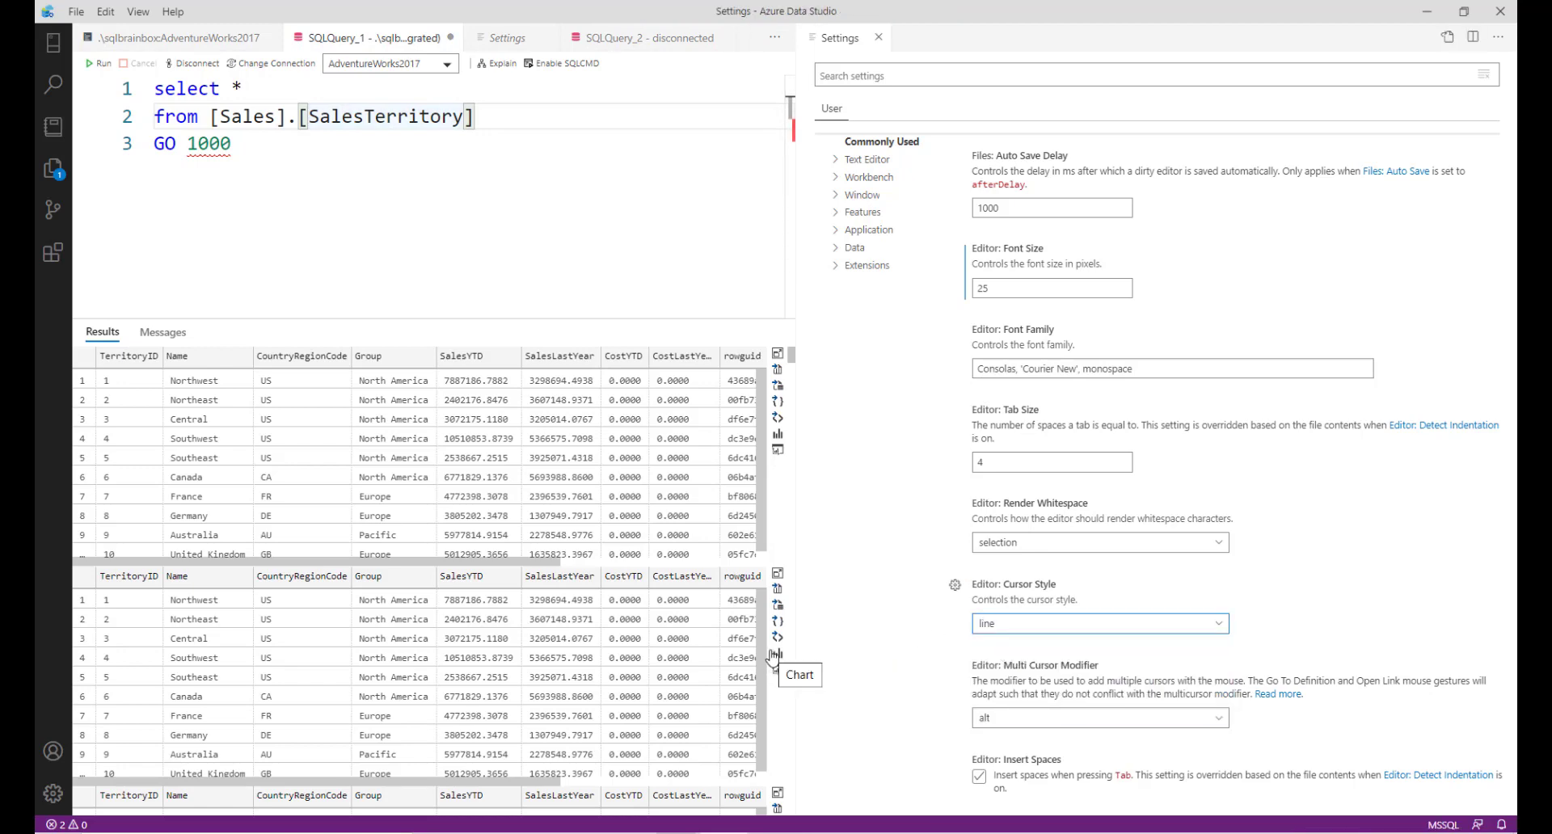
mouse_move(828, 619)
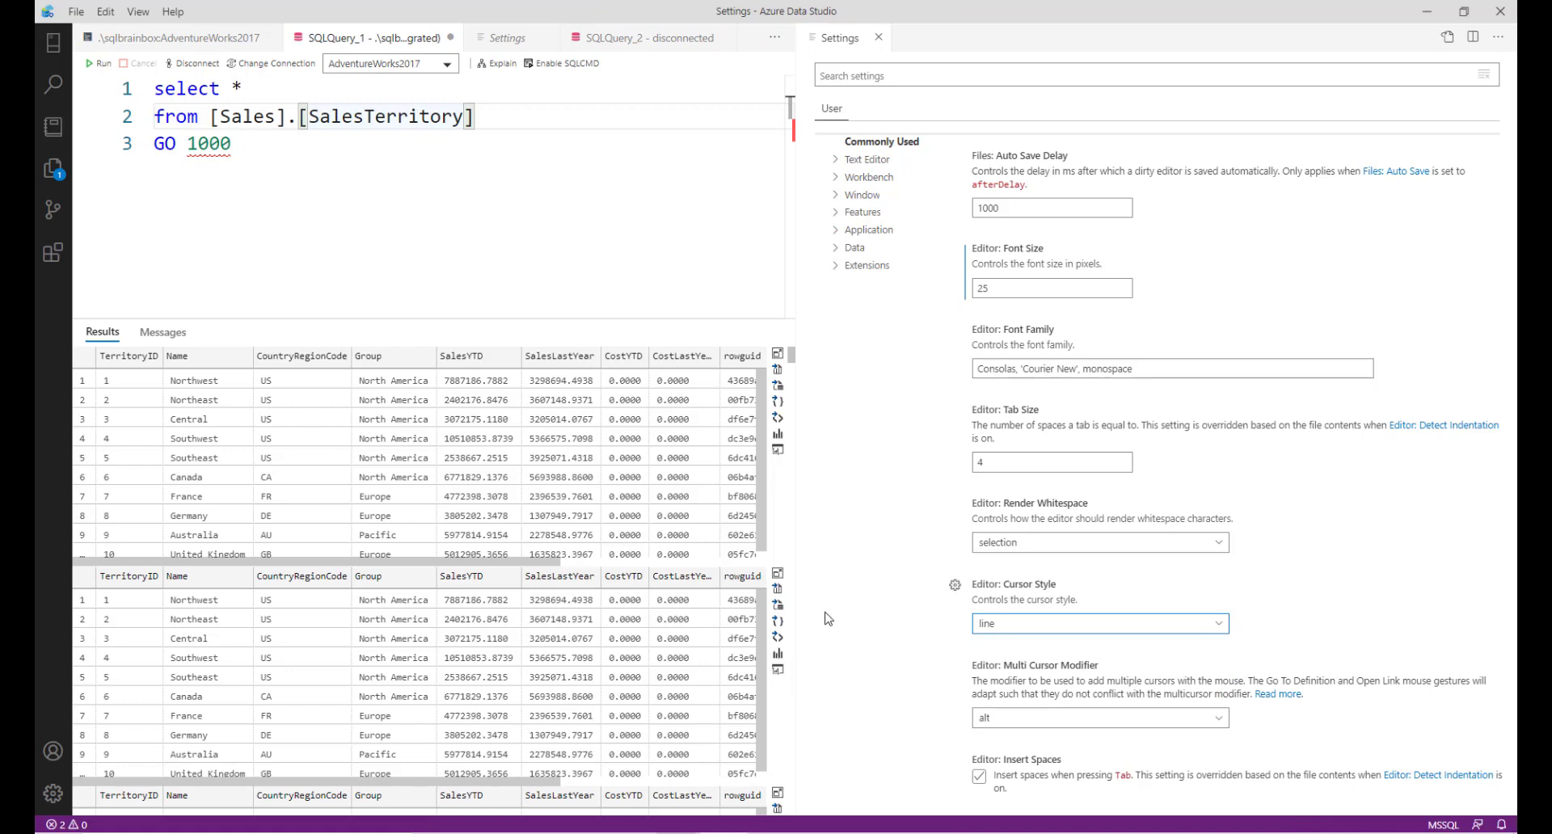
mouse_move(880, 37)
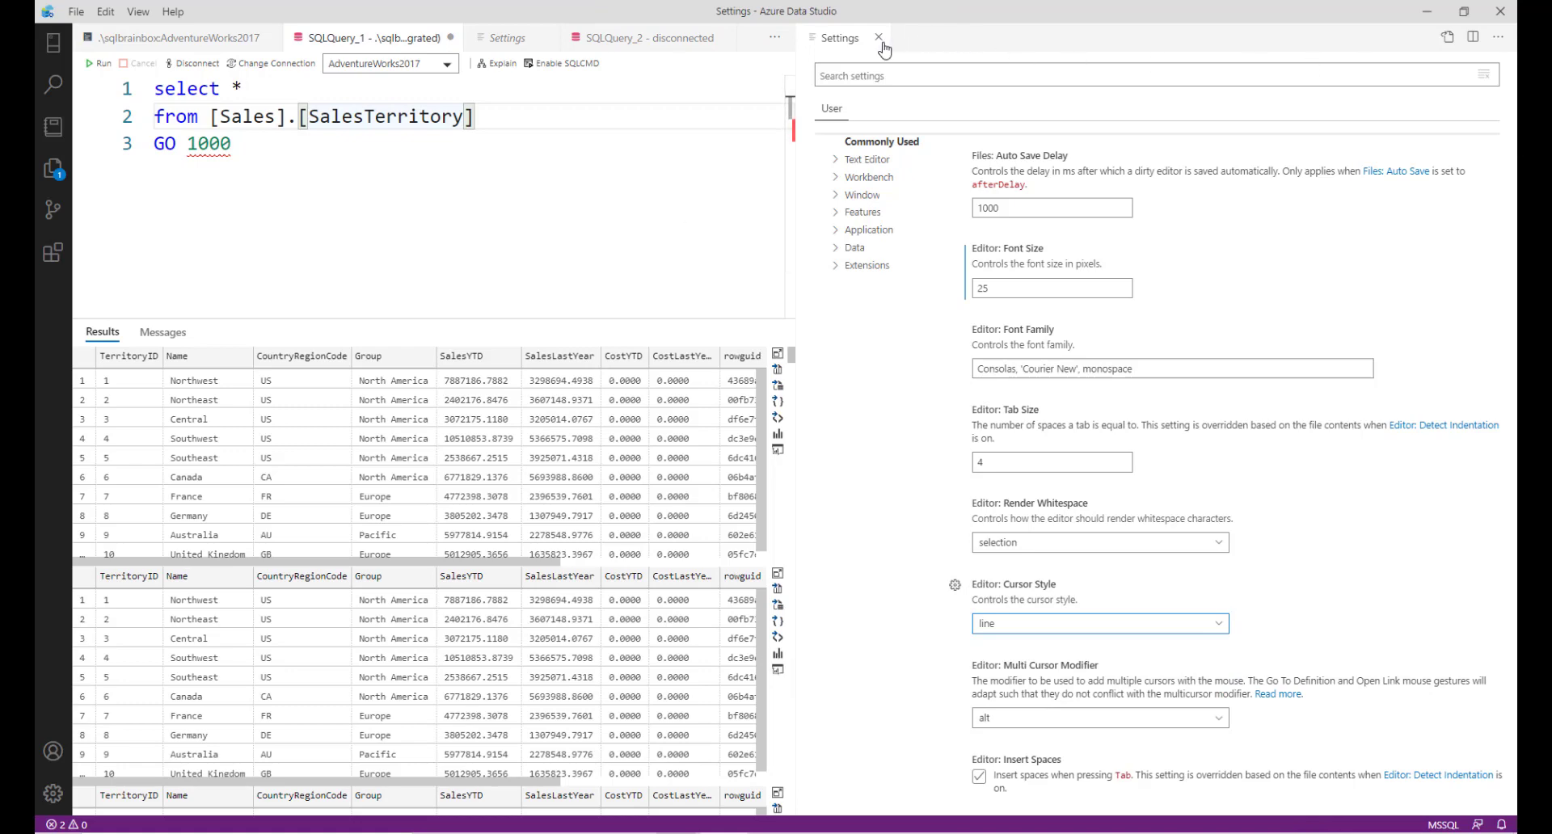
Close Settings and open the Keyboard Shortcuts editor via the 'key' palette search.
click(876, 37)
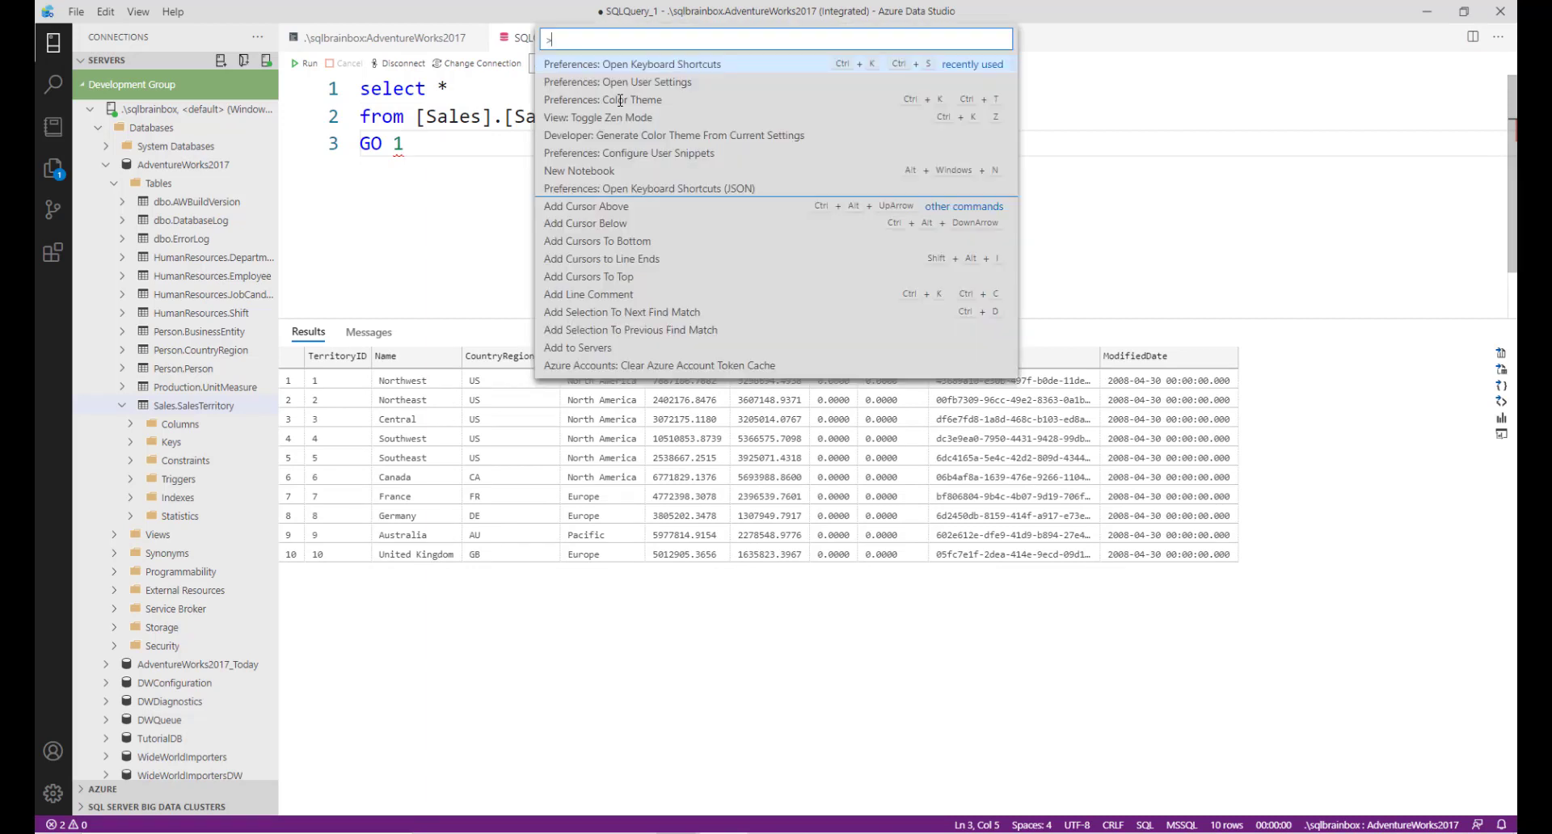
text(key)
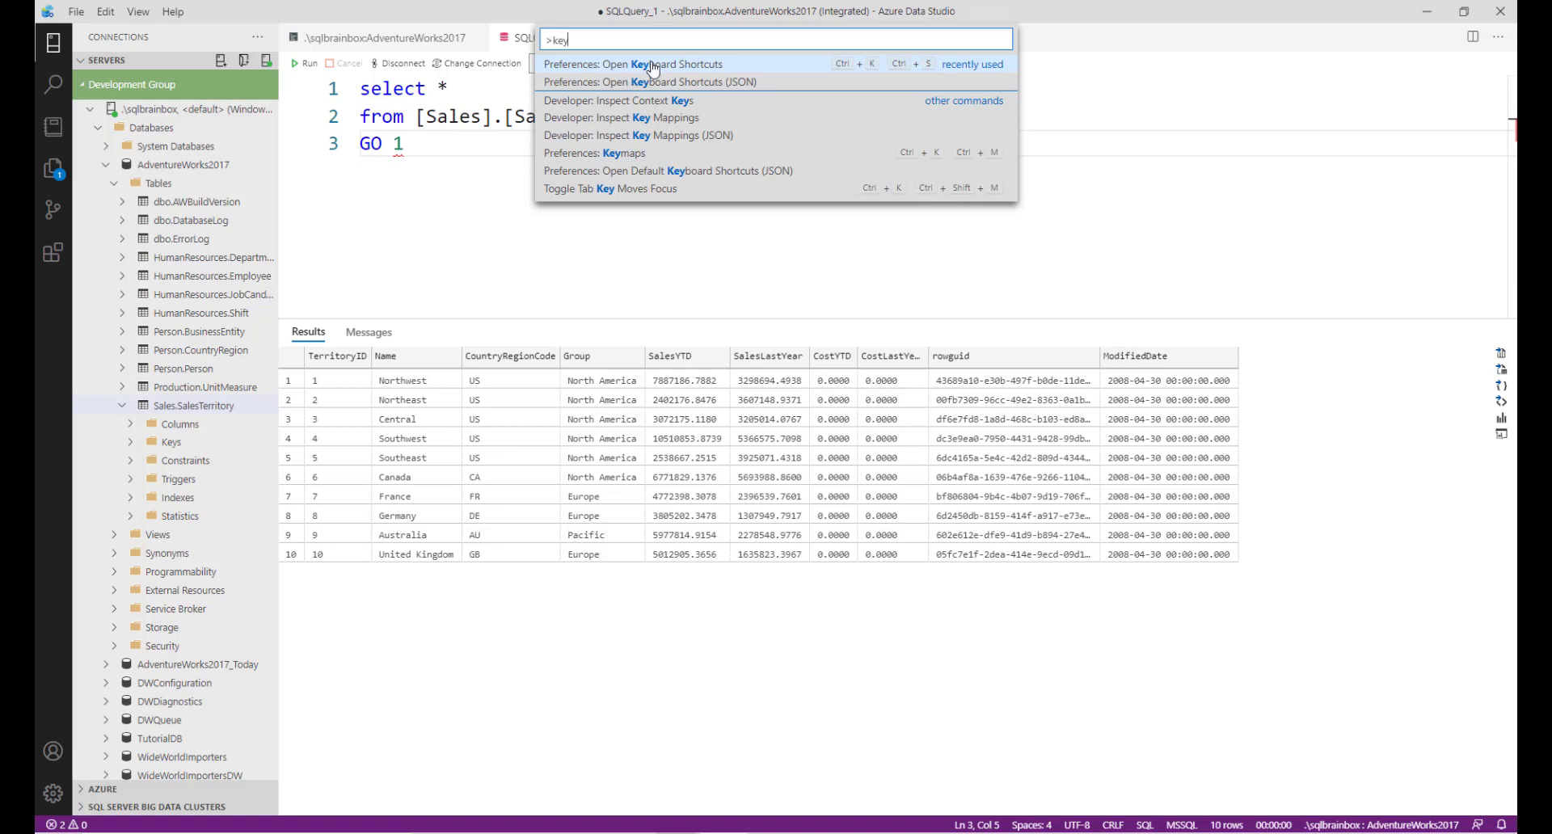
click(634, 63)
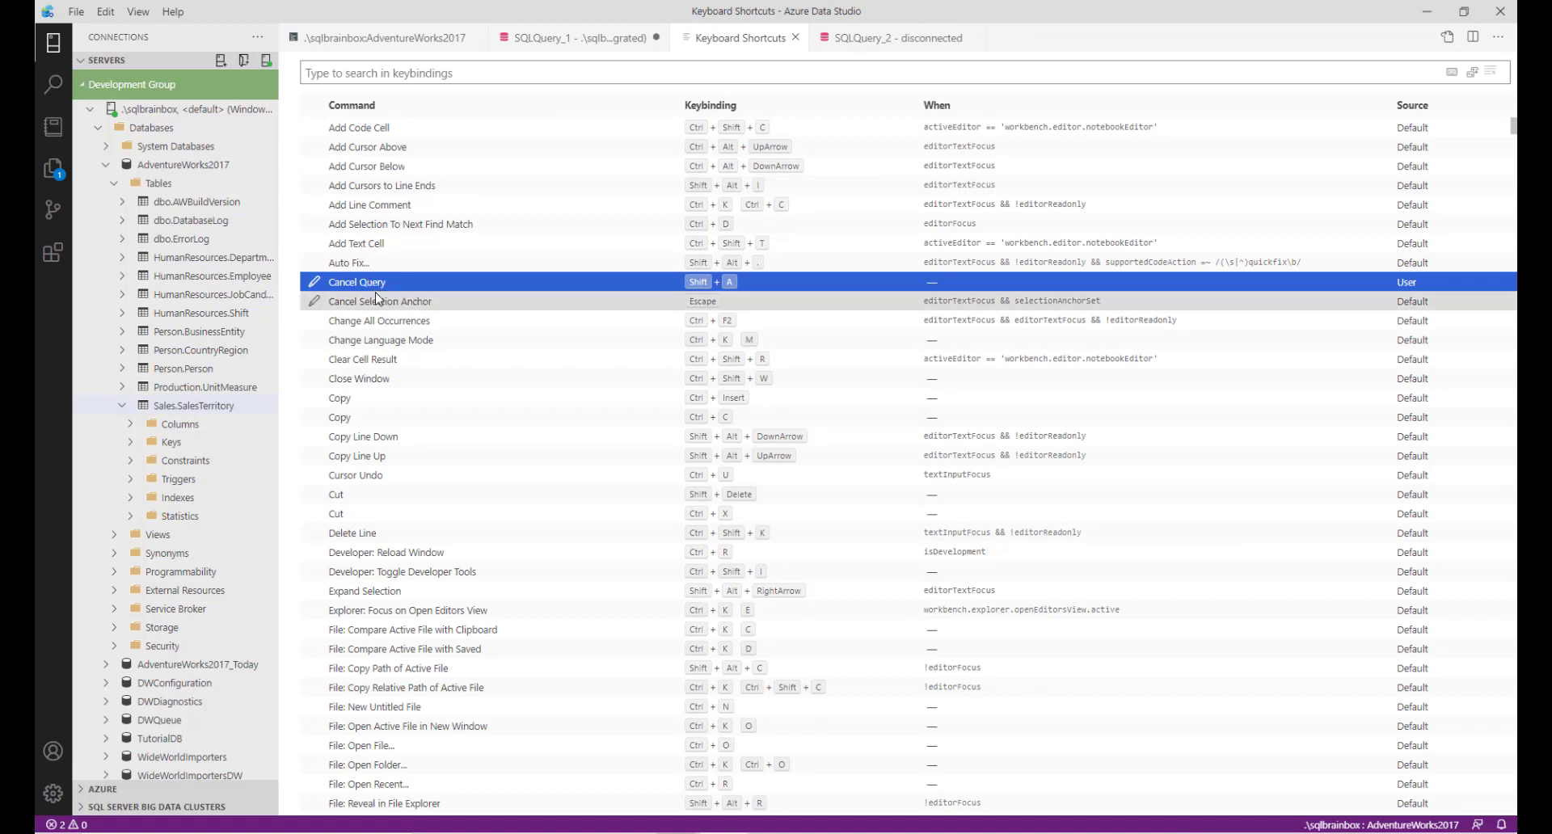
mouse_move(700, 283)
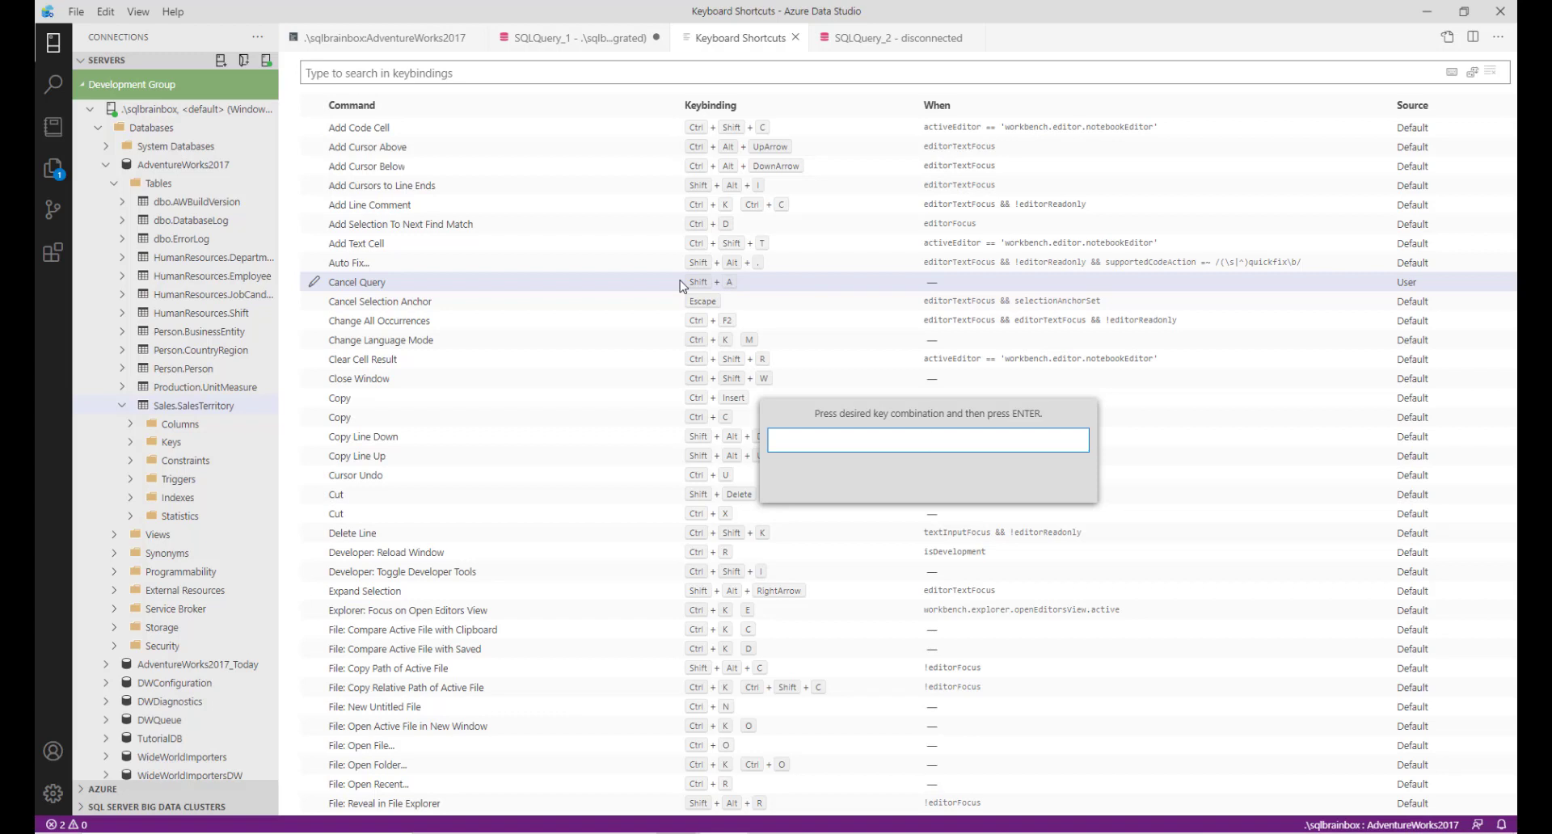
Rebind Cancel Query from Shift+A to Shift+C.
click(928, 440)
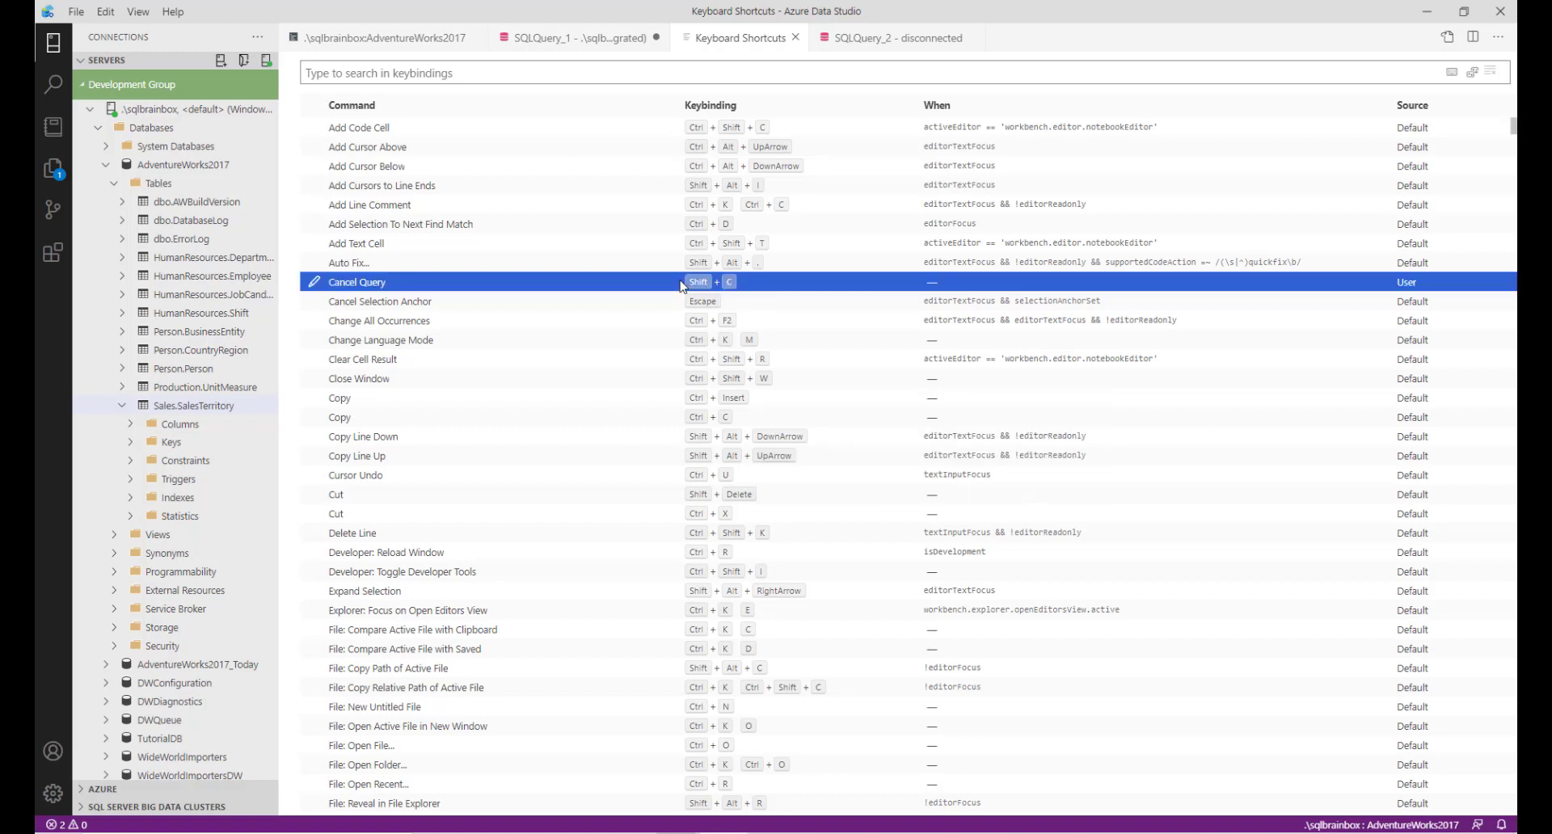
mouse_move(703, 301)
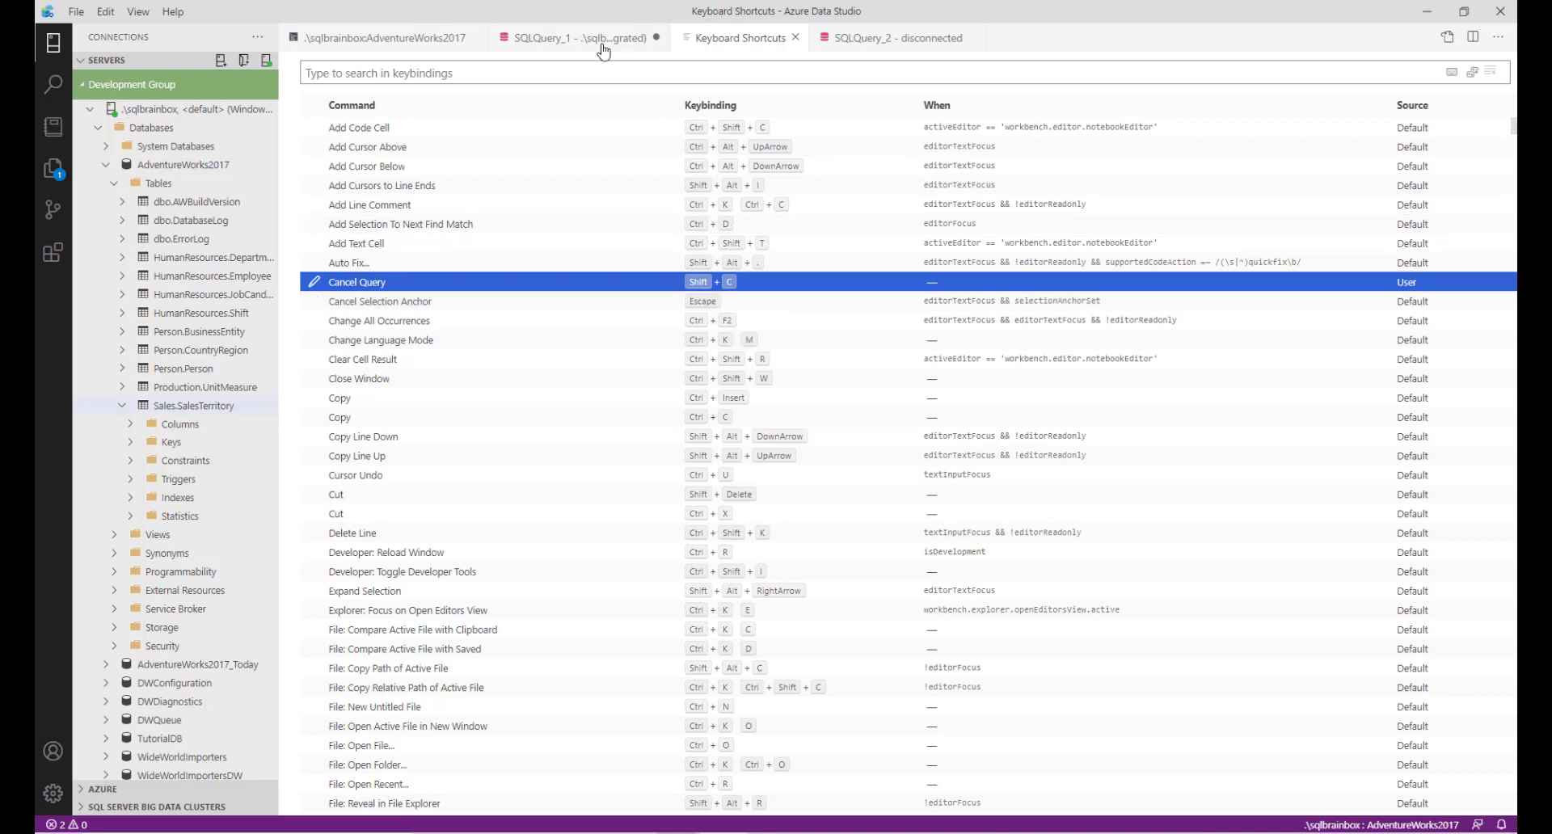
Change the SalesTerritory query's GO 1 to GO 1000 and run it.
click(569, 37)
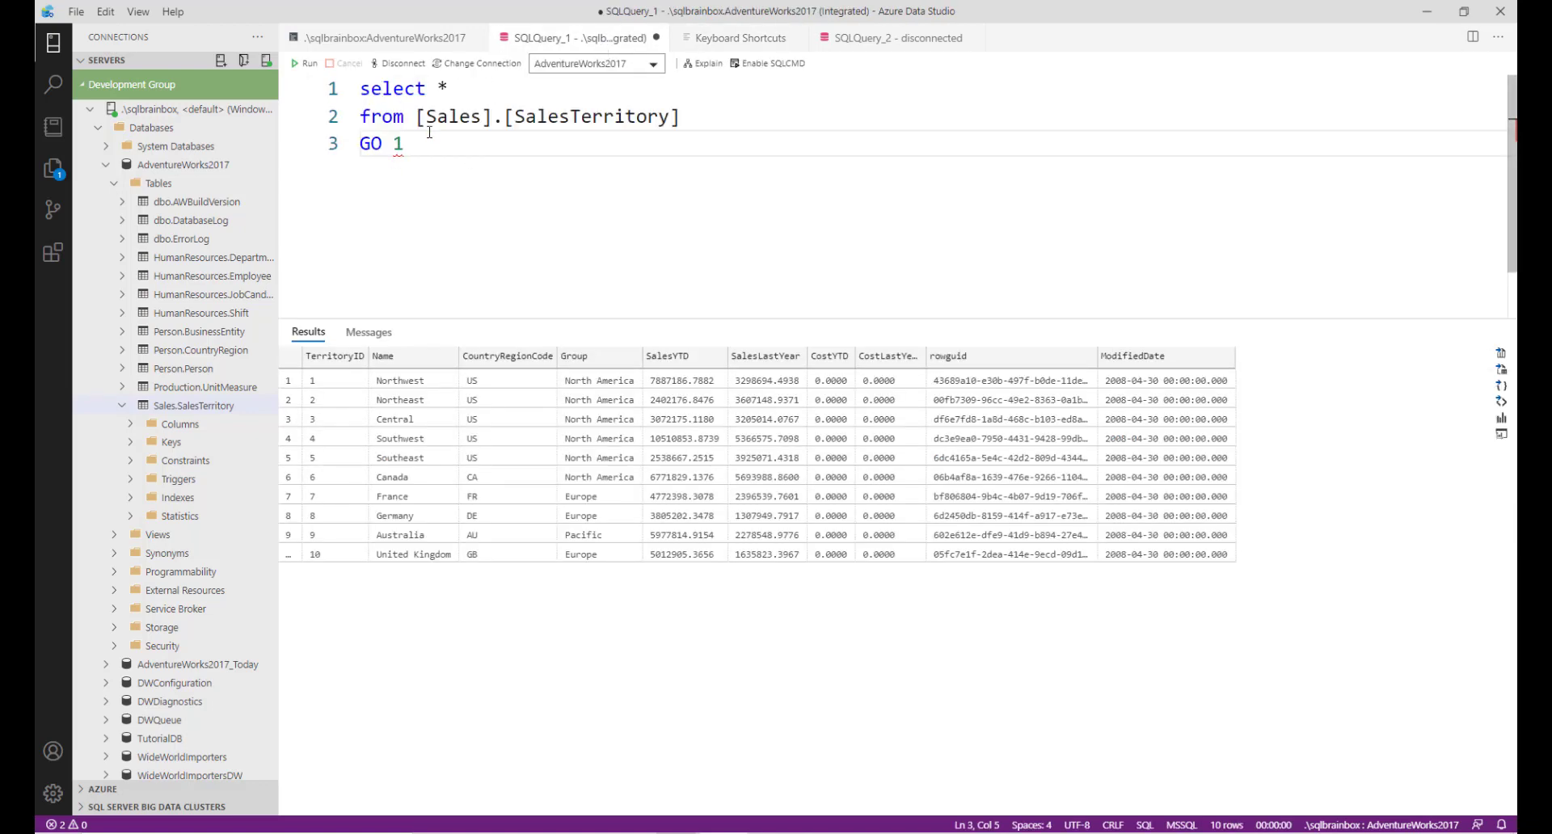
text(00)
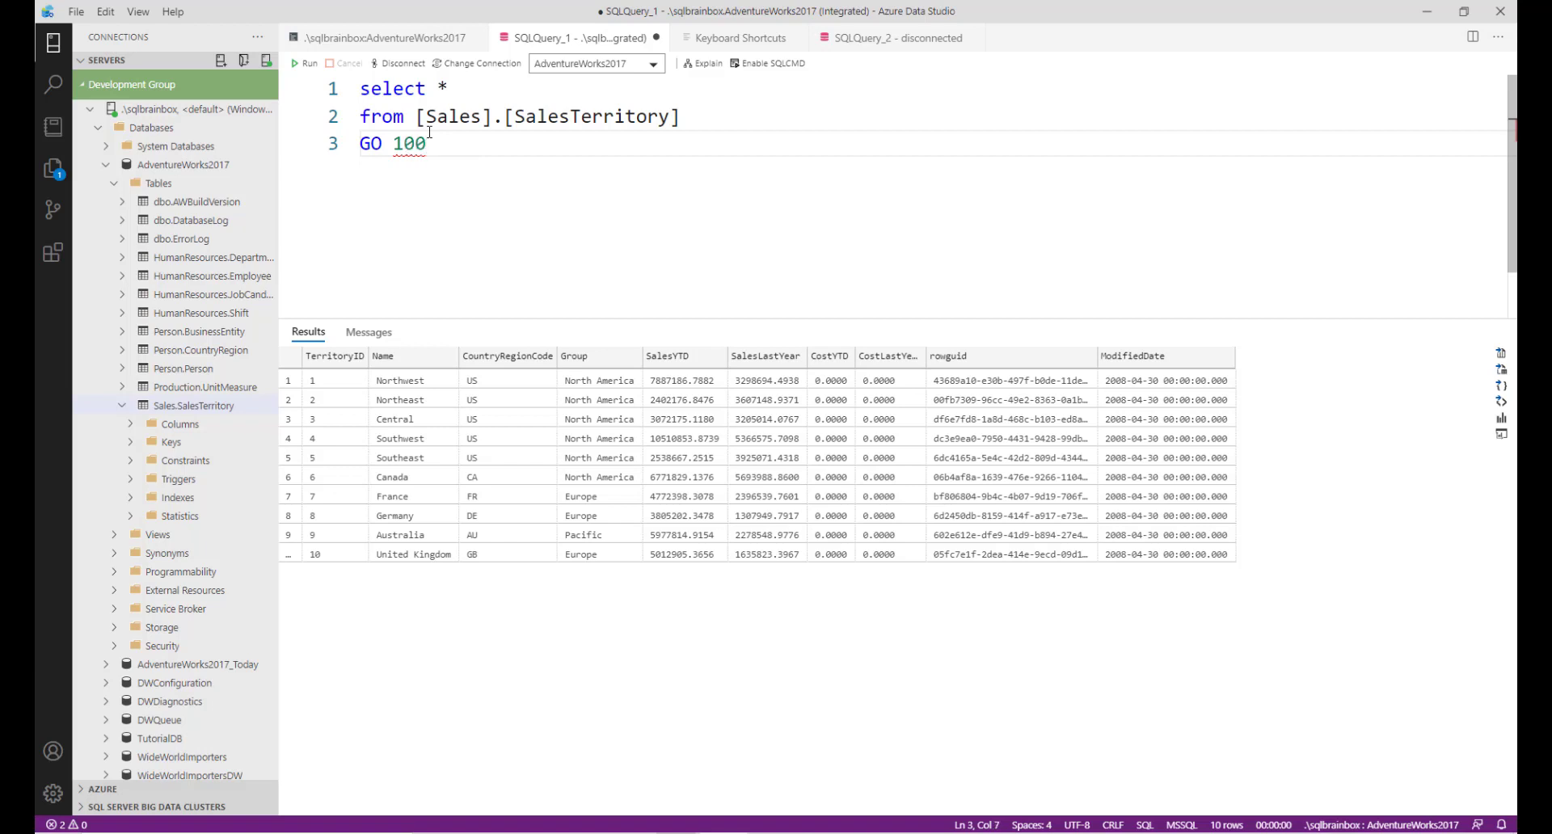
text(0)
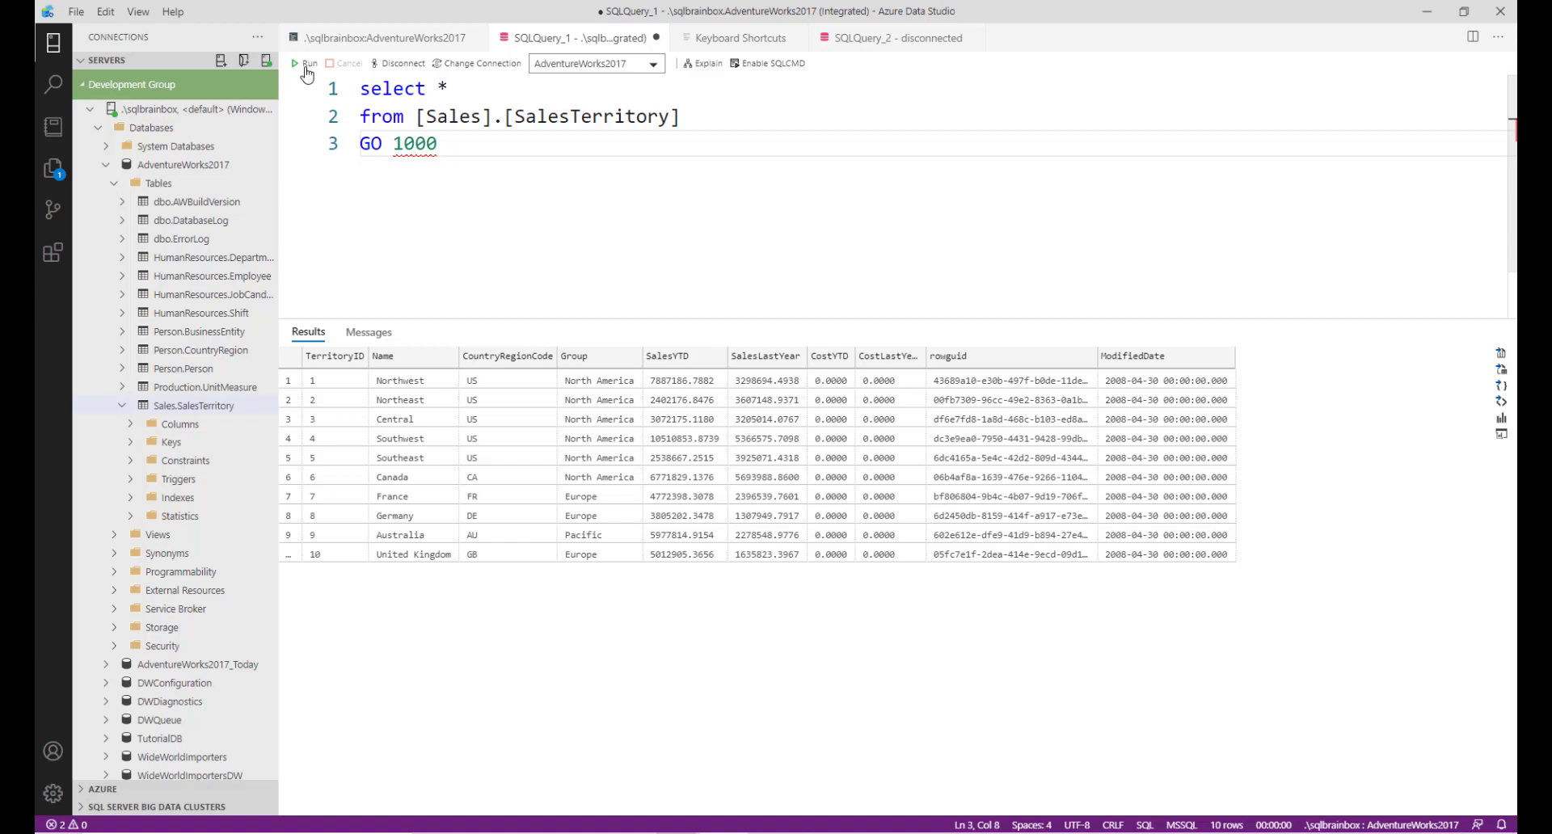
click(308, 63)
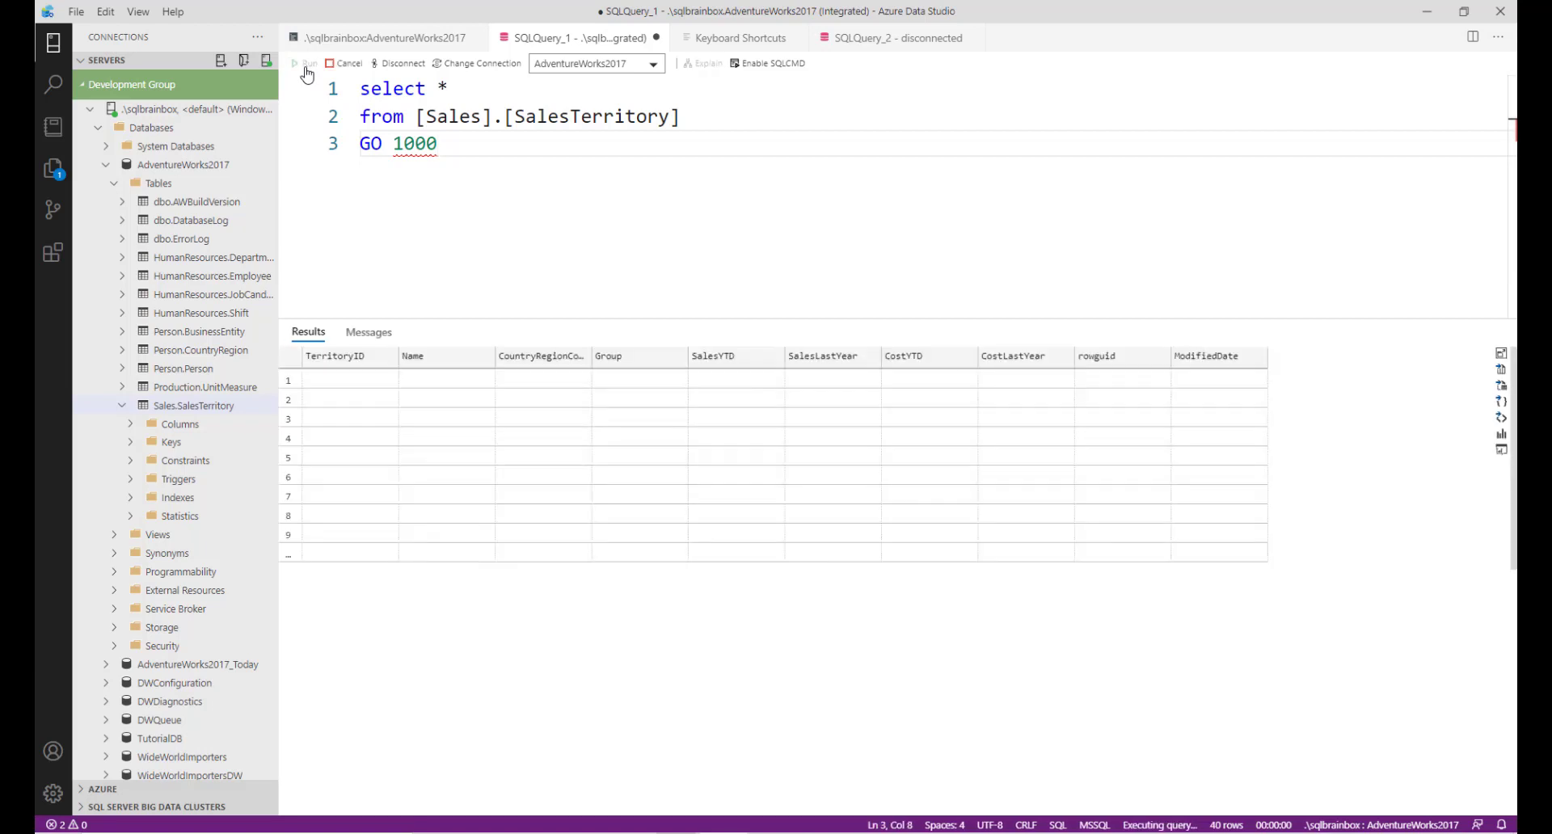
click(307, 63)
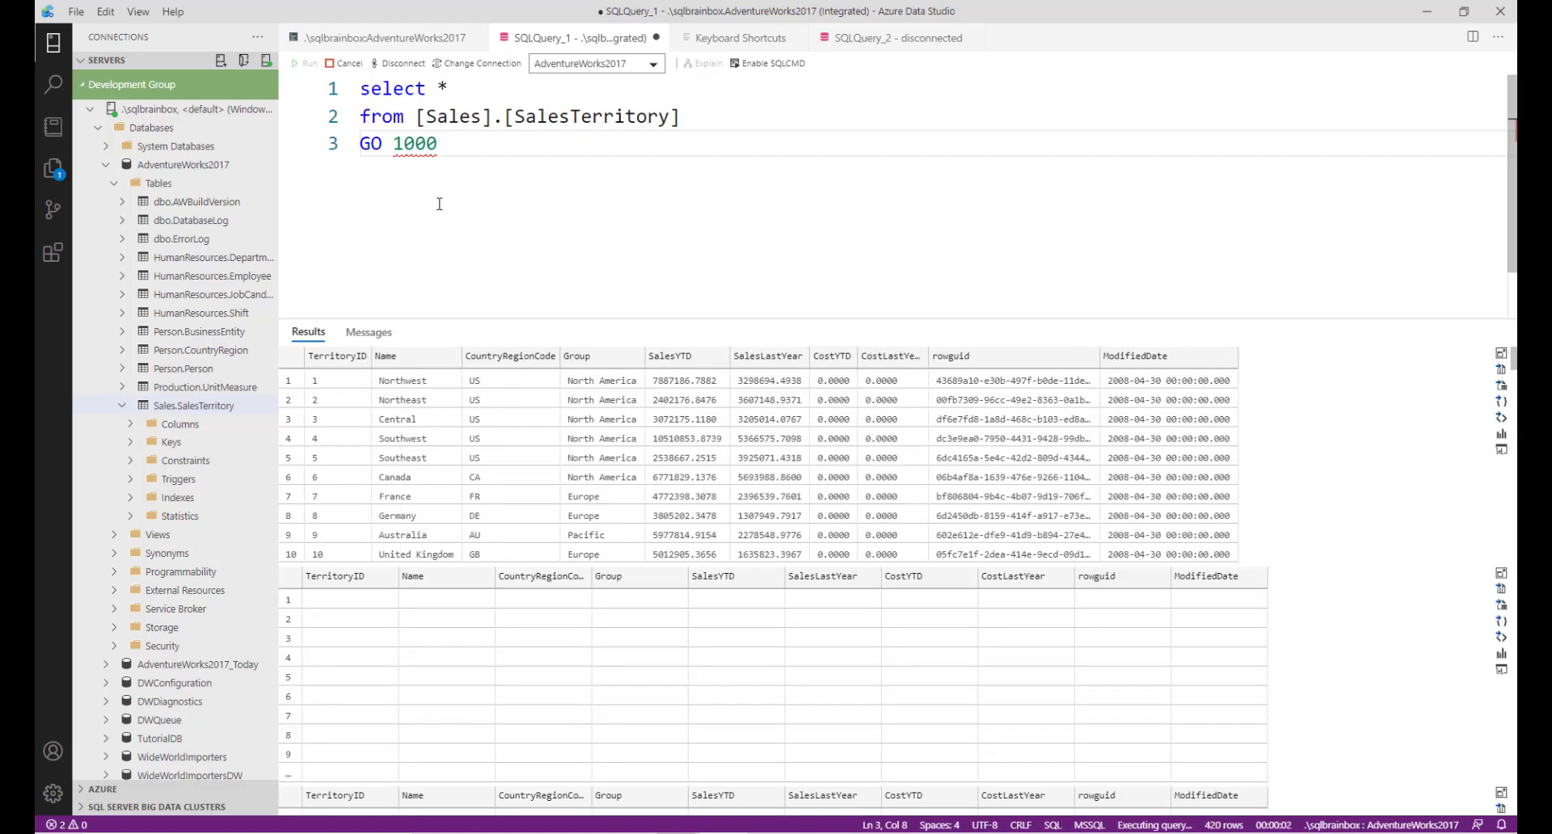